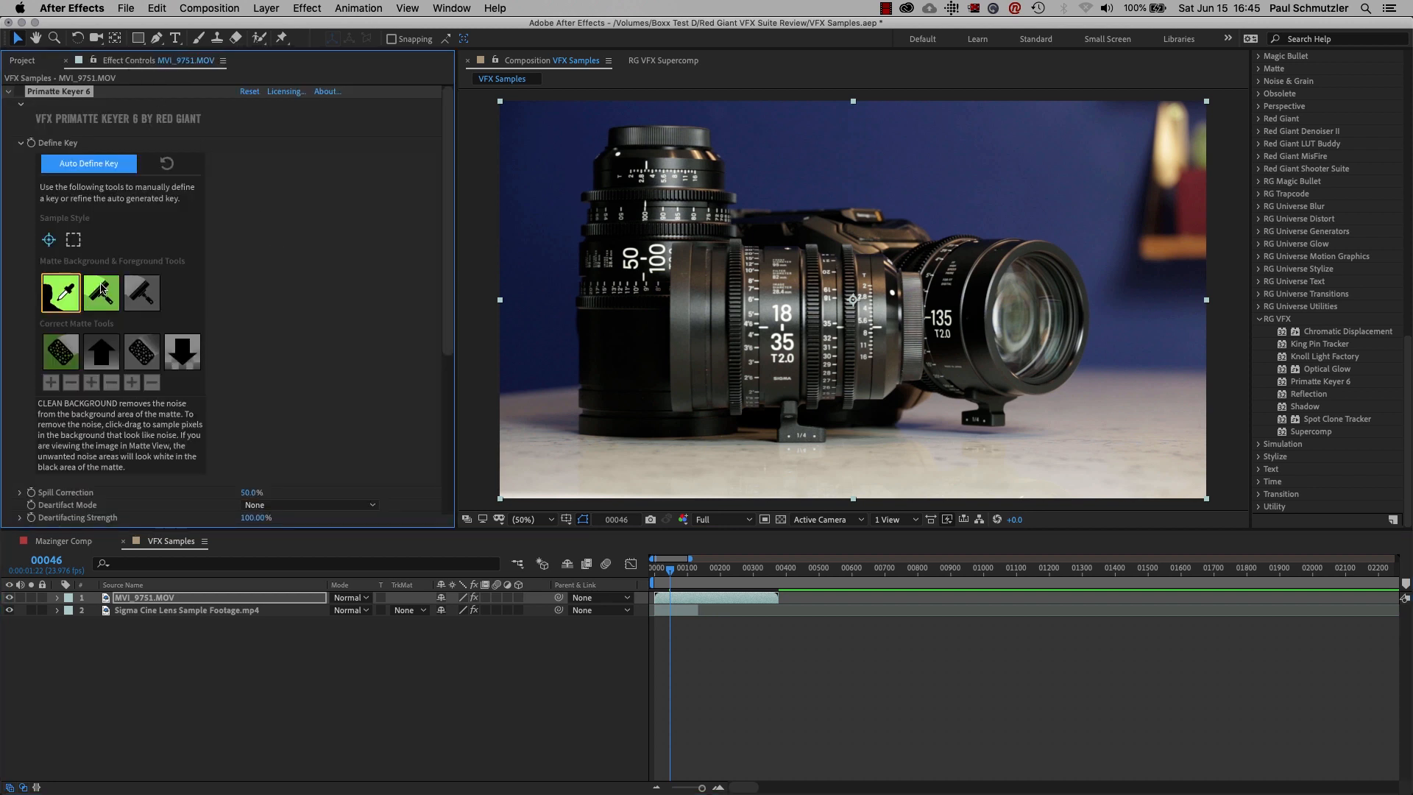
pyautogui.moveTo(182, 353)
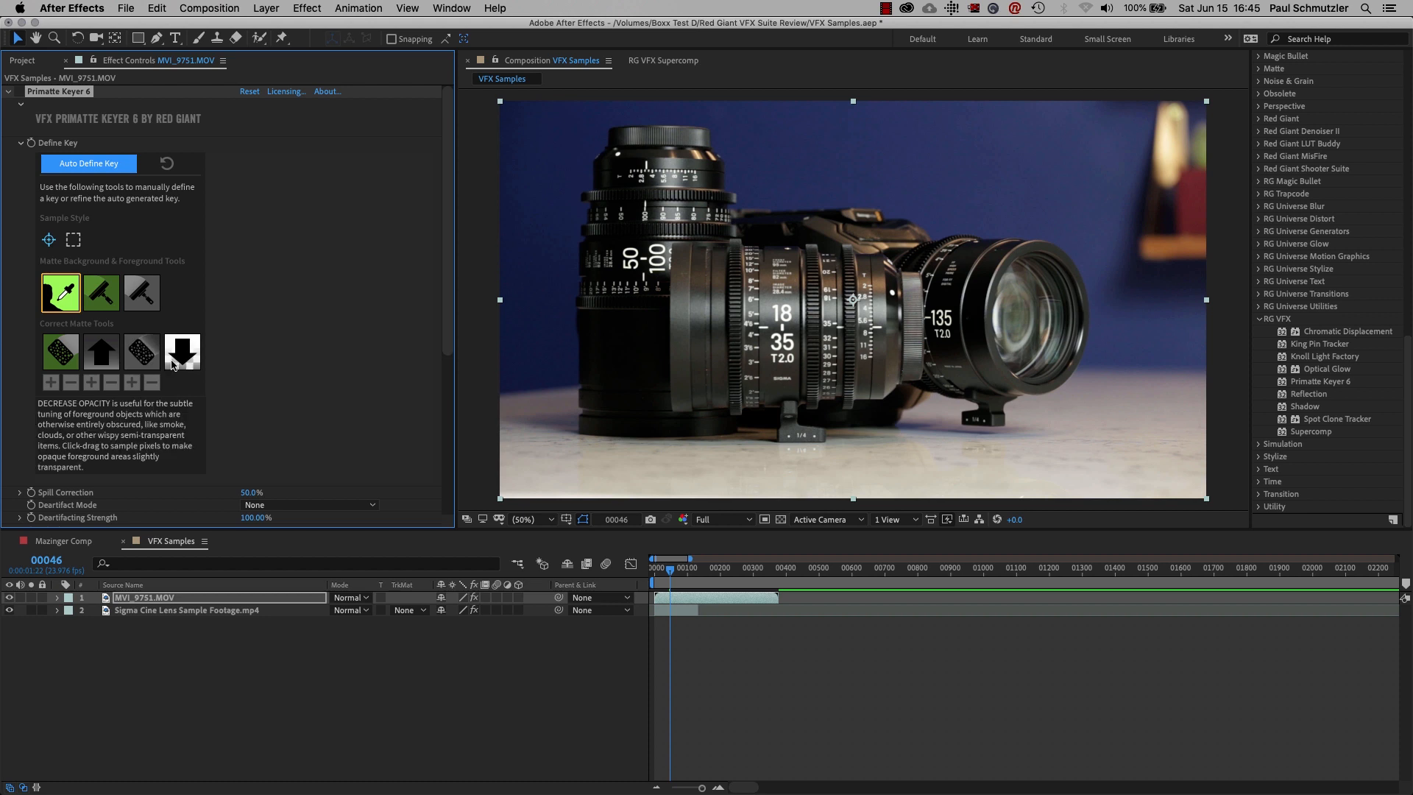
pyautogui.moveTo(60, 352)
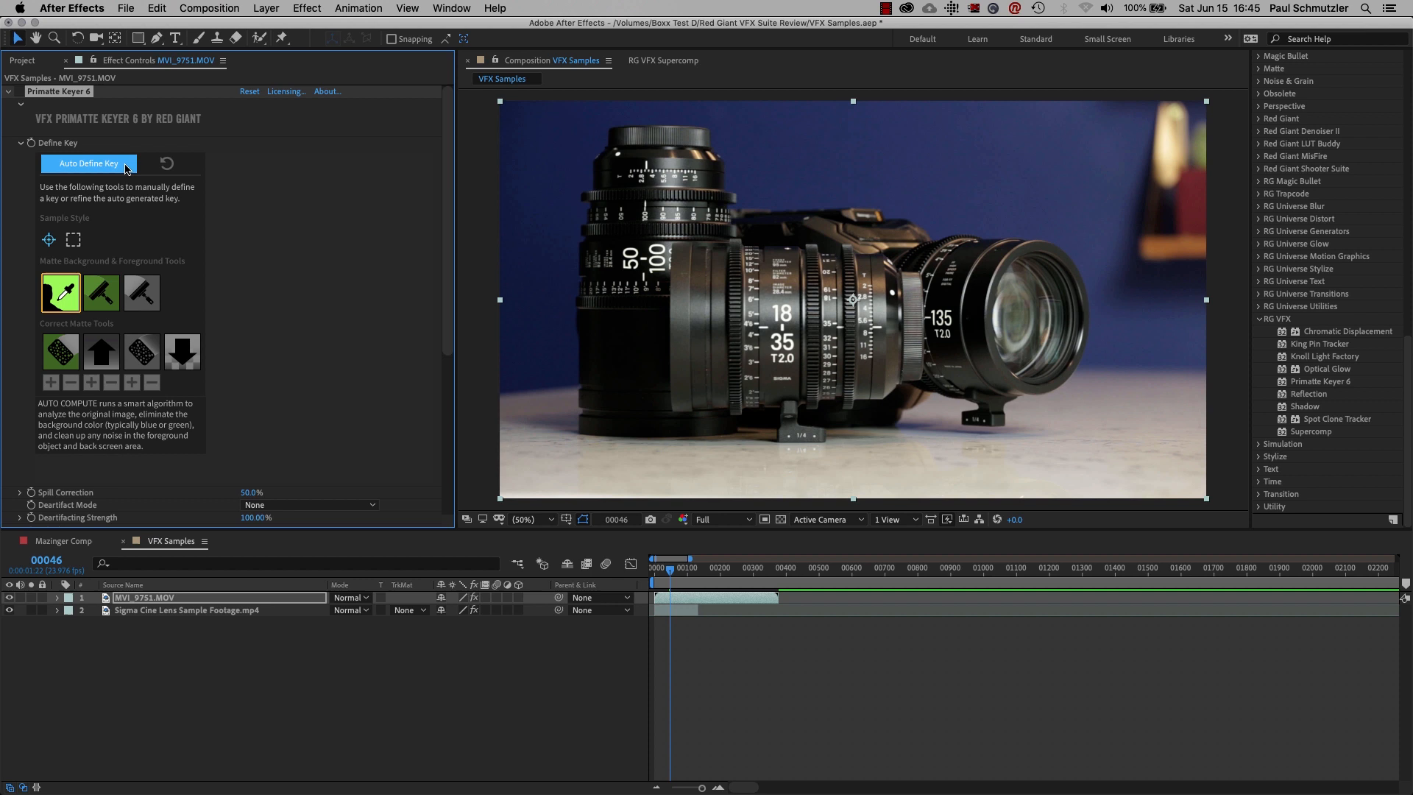
# Step: Use Primatte Keyer 6's Auto Define Key to remove the camera shot's blue backdrop
pyautogui.click(89, 163)
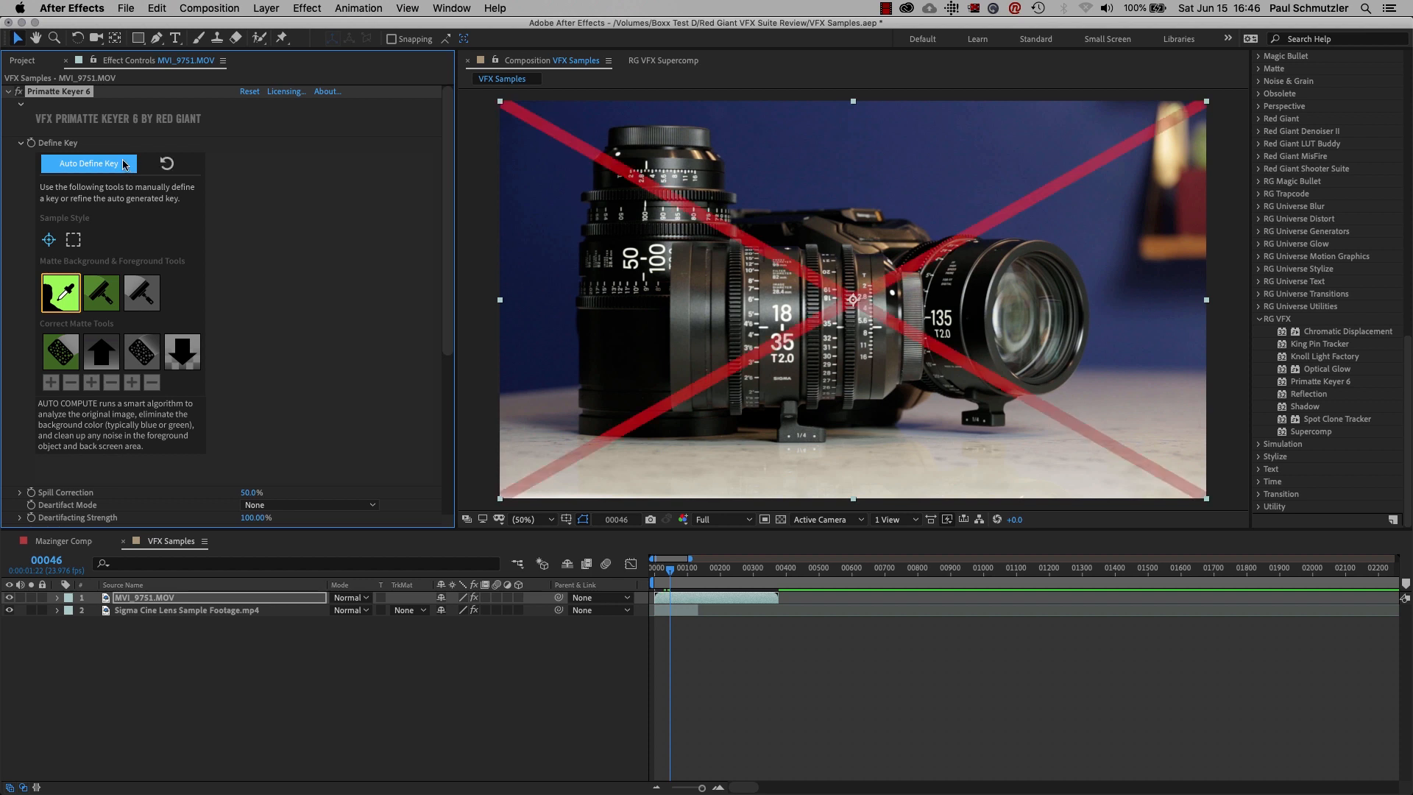
pyautogui.click(88, 164)
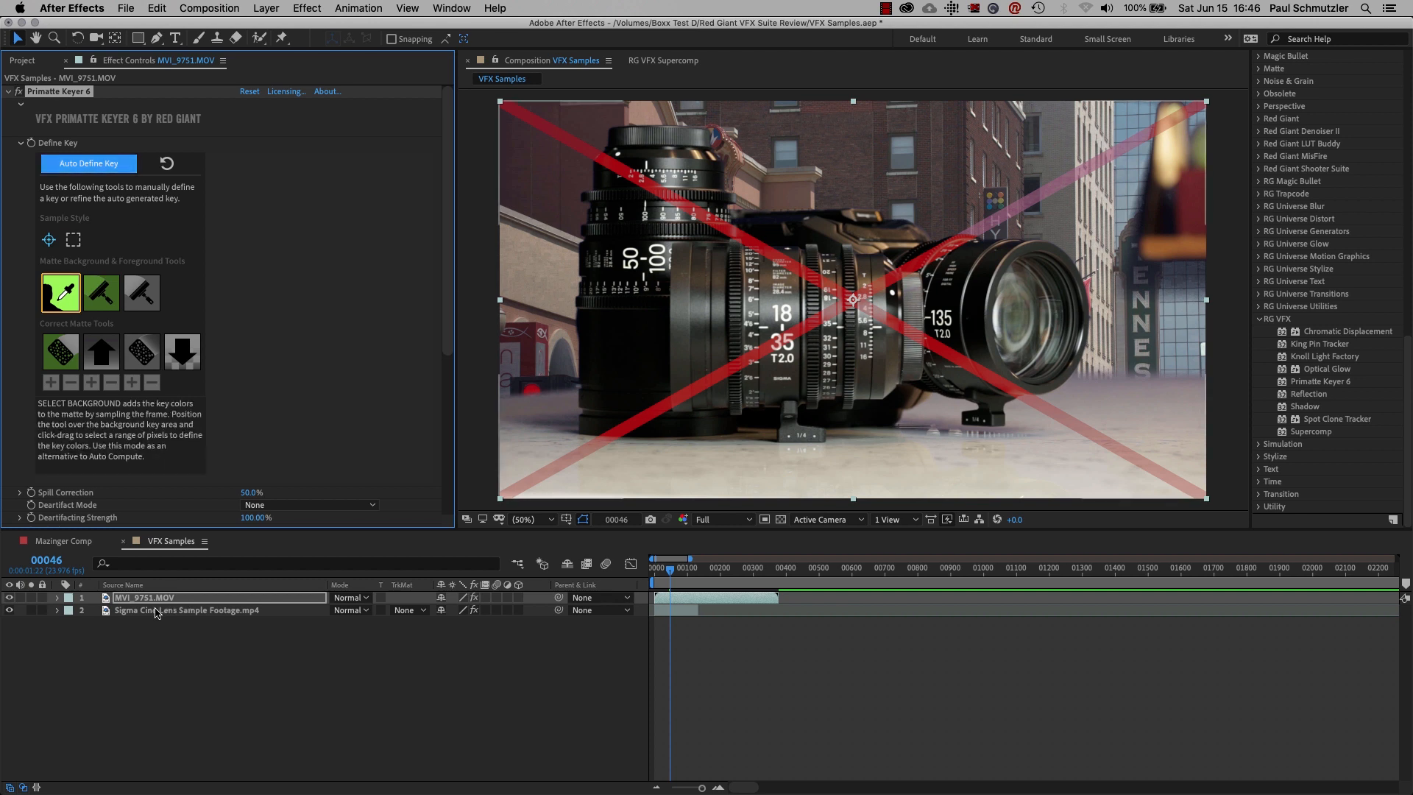
pyautogui.moveTo(264, 615)
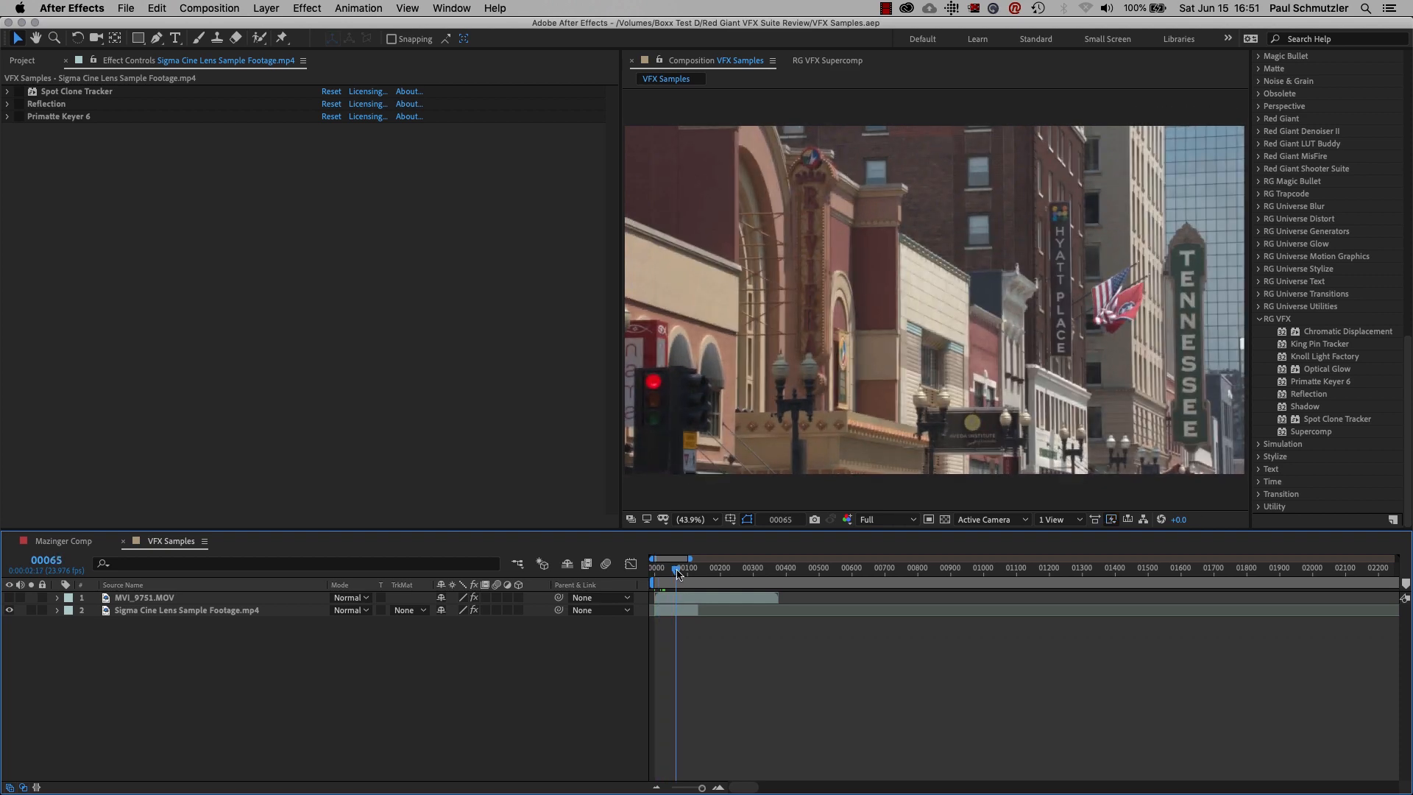
# Step: Go to an earlier frame and expand Spot Clone Tracker to show its clone spot
pyautogui.click(658, 567)
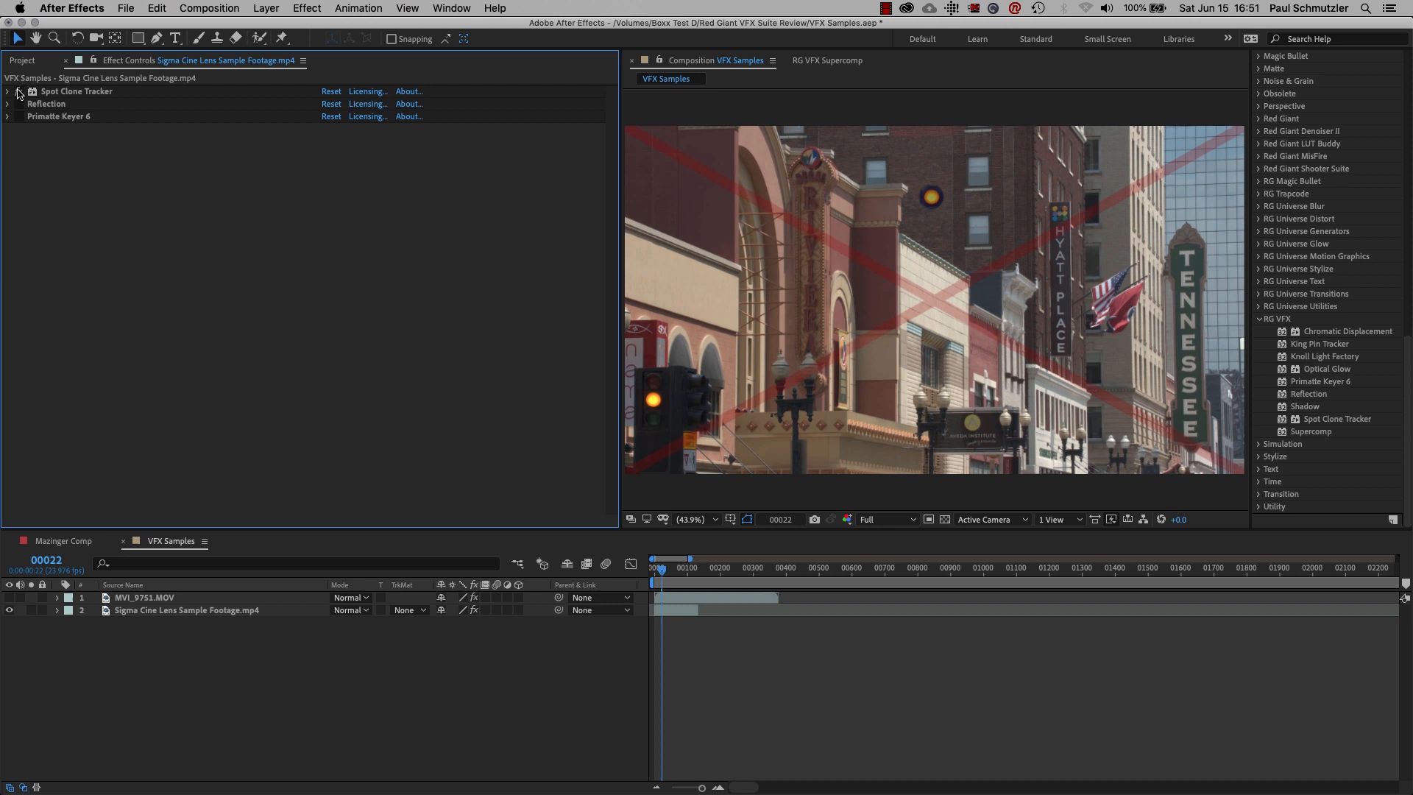
pyautogui.moveTo(93, 96)
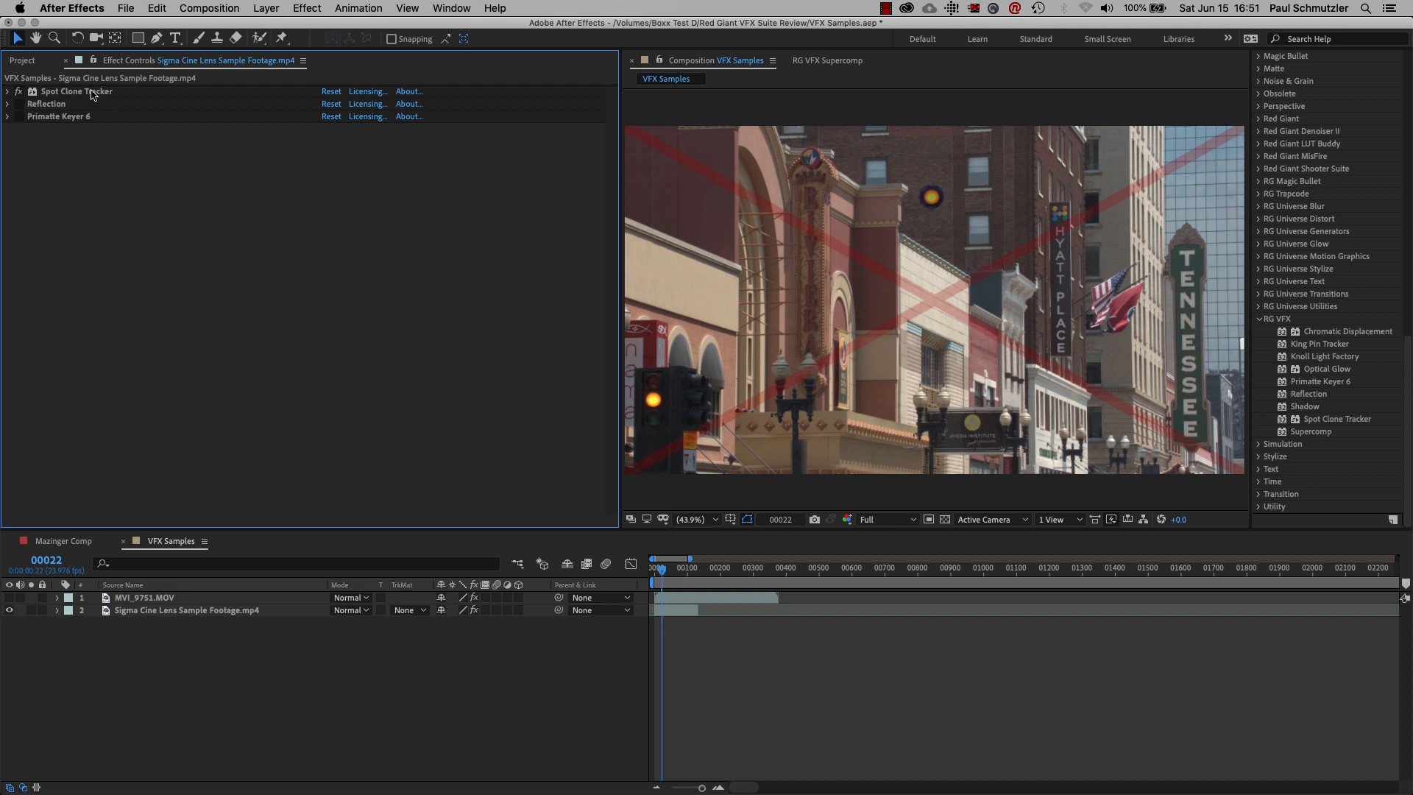
pyautogui.click(8, 96)
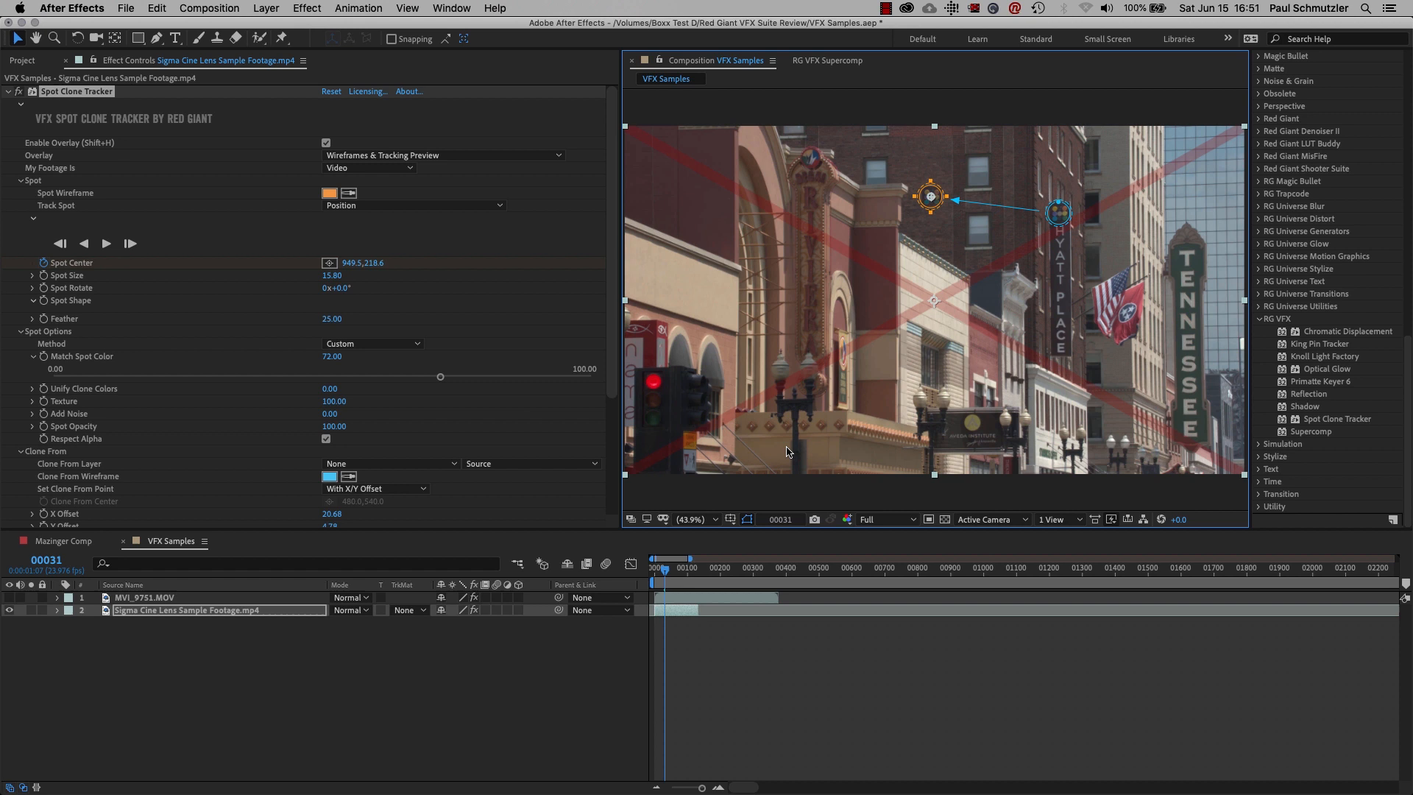
pyautogui.click(656, 559)
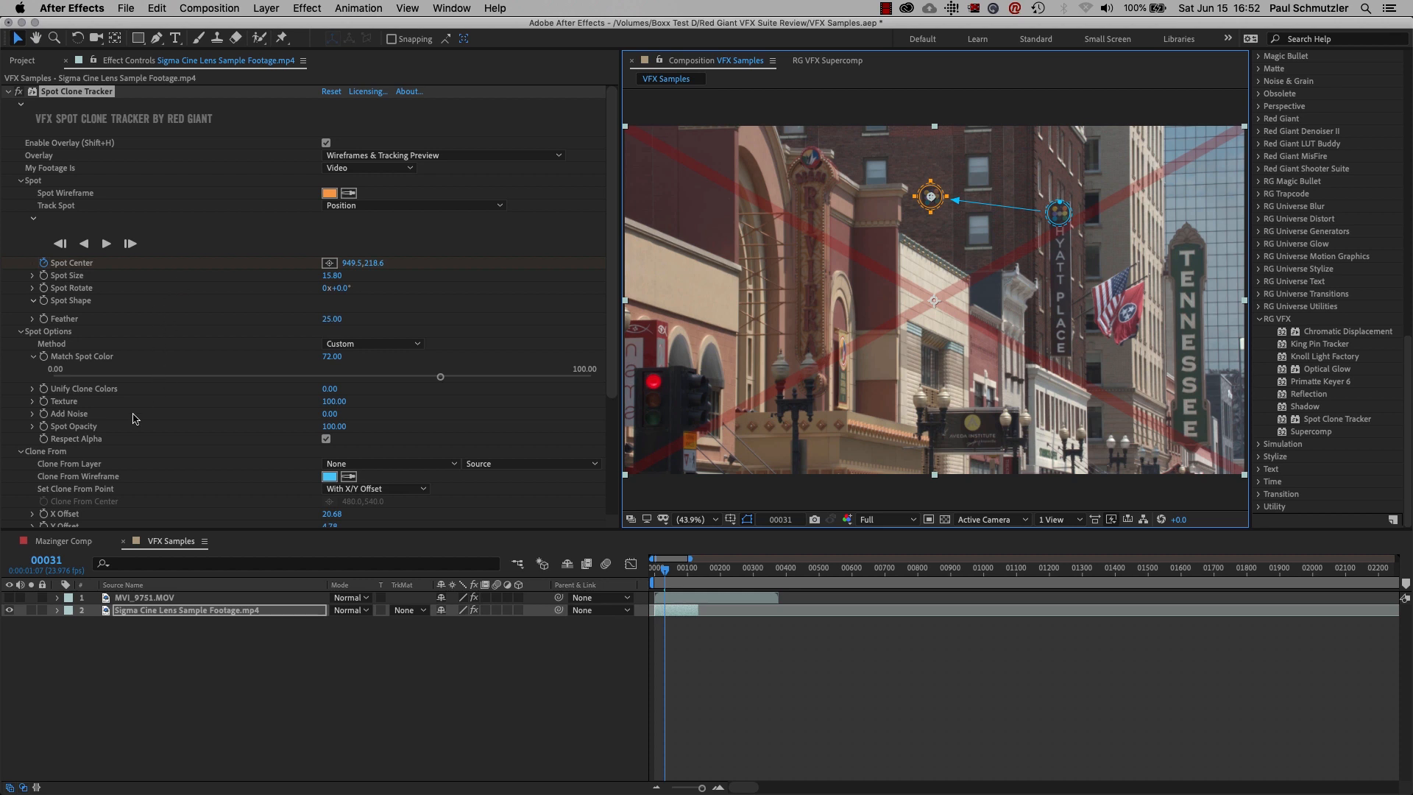
pyautogui.moveTo(234, 280)
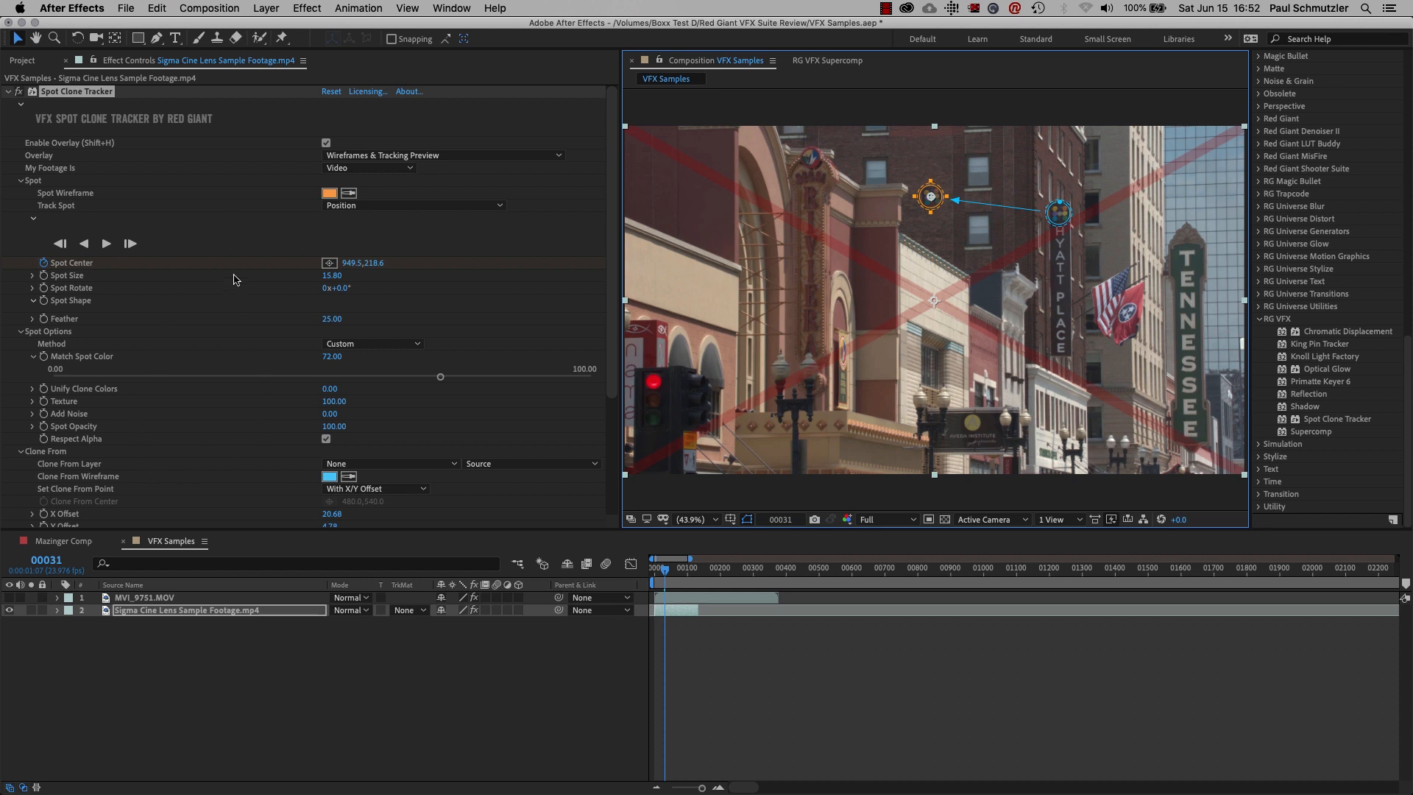
pyautogui.moveTo(272, 220)
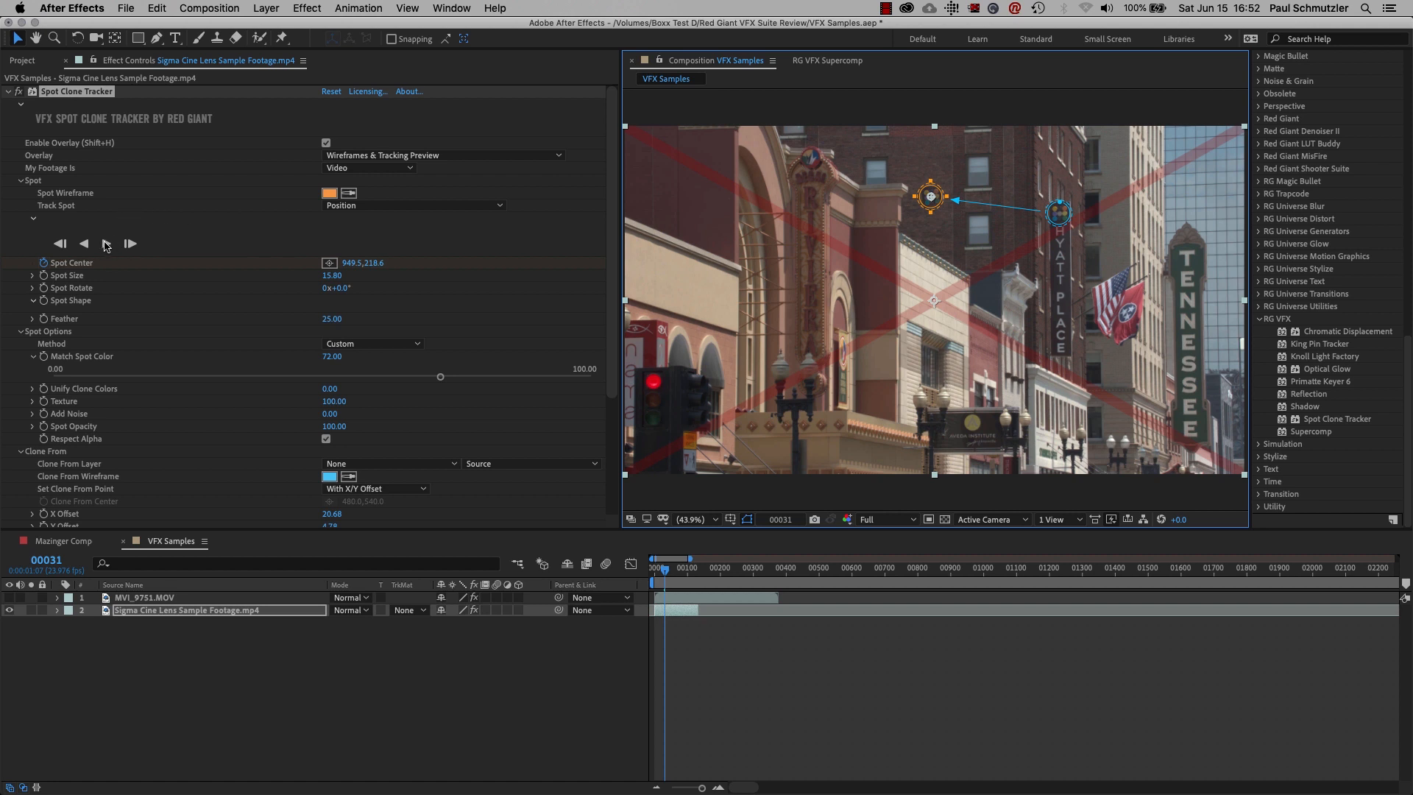
pyautogui.moveTo(174, 240)
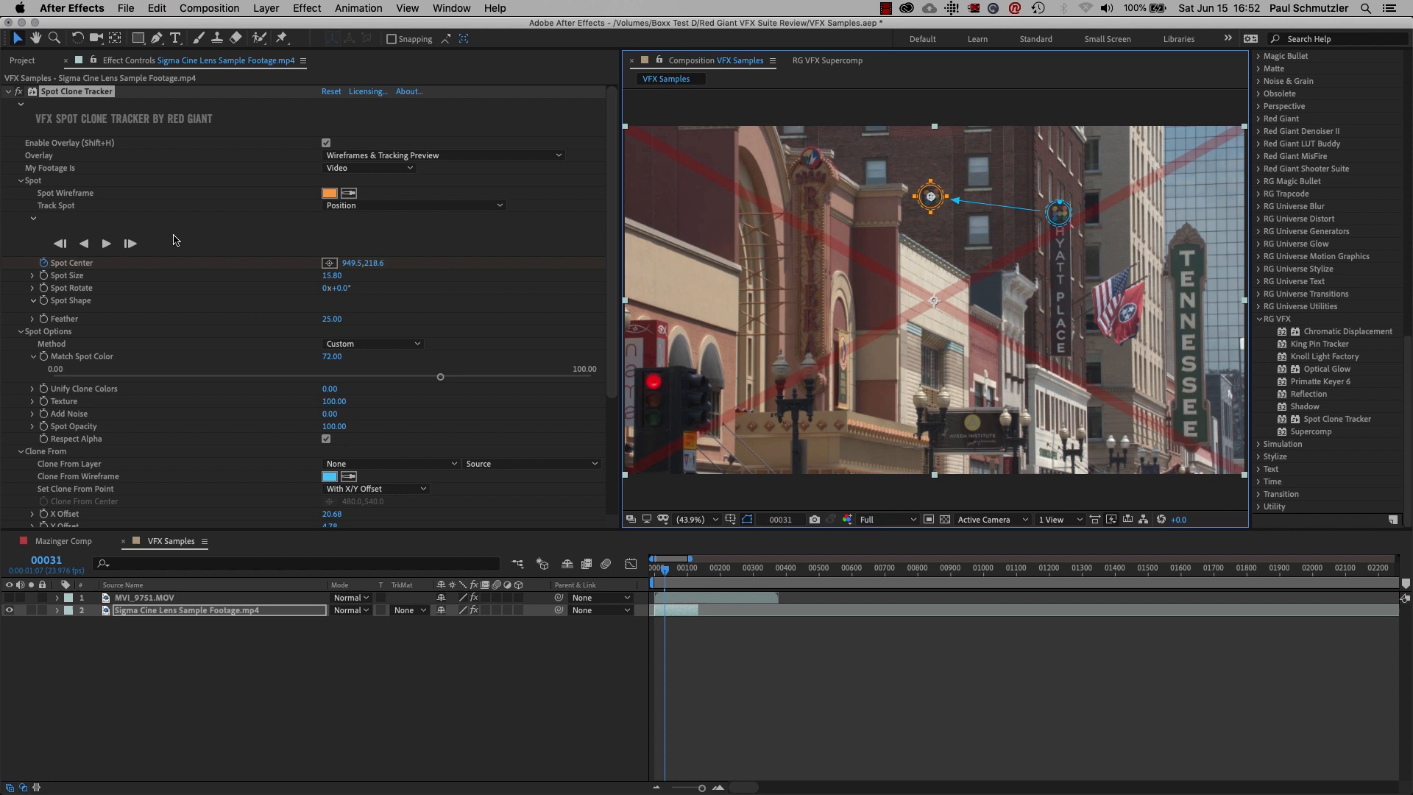
pyautogui.moveTo(53, 99)
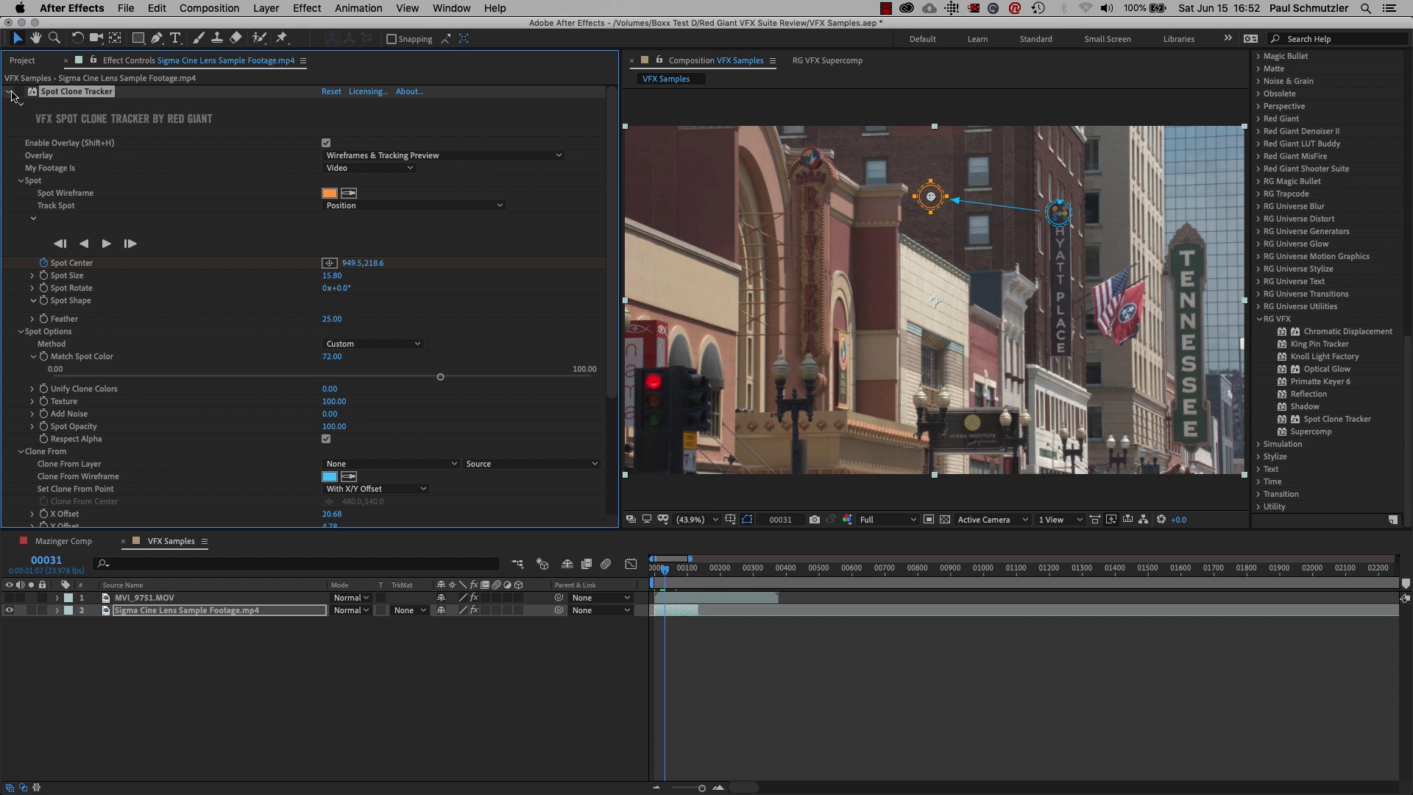
# Step: Collapse Spot Clone Tracker, return to frame 0, and select the Reflection effect
pyautogui.click(7, 91)
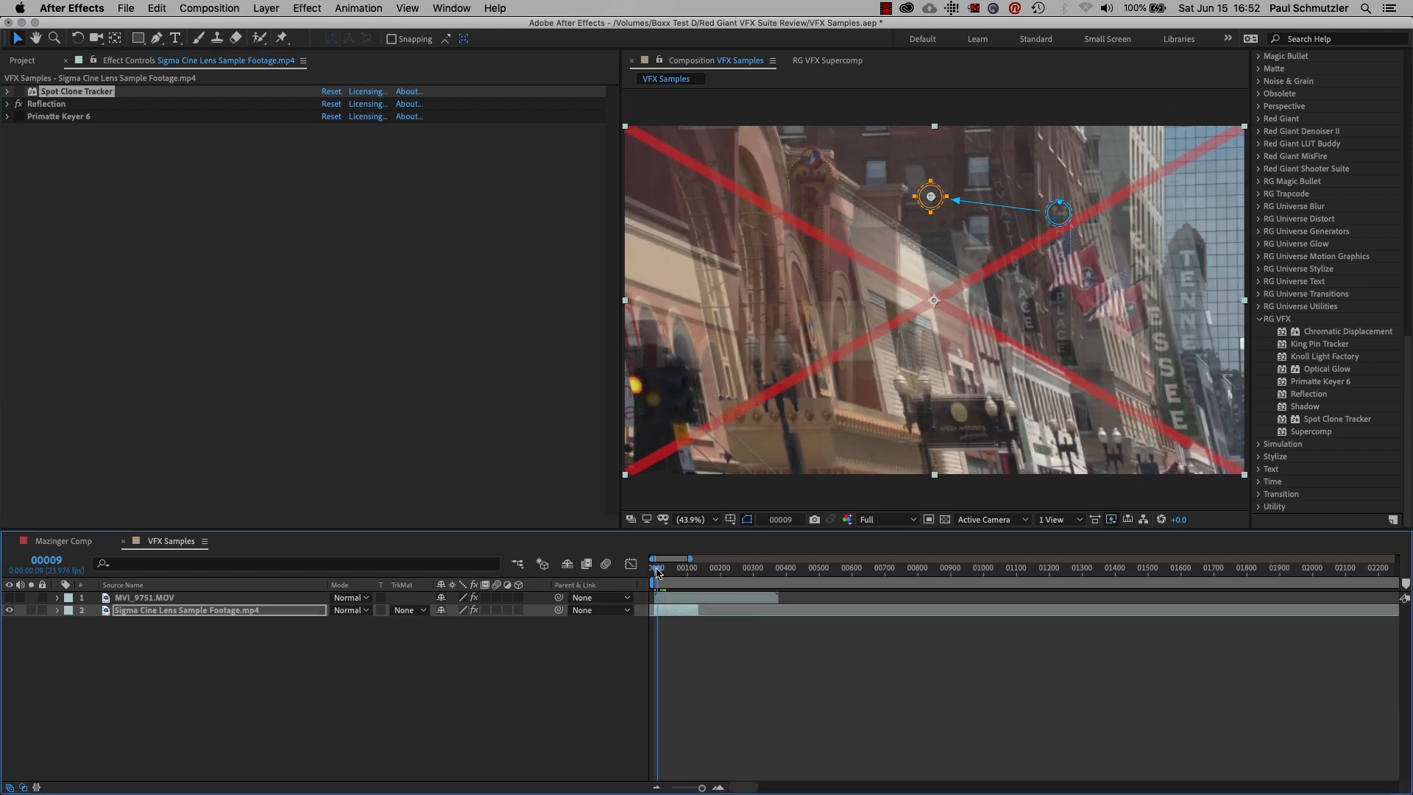
pyautogui.click(654, 559)
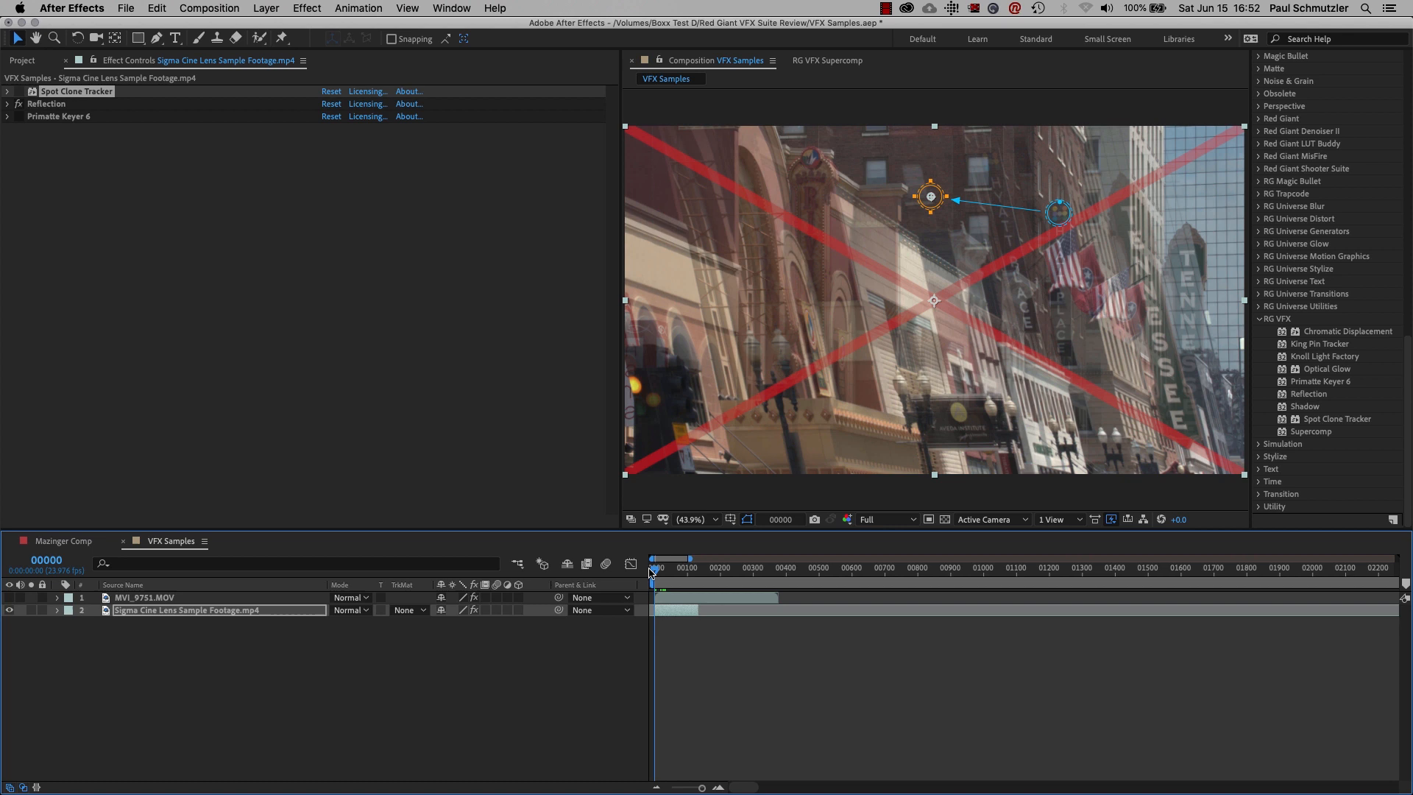
pyautogui.moveTo(244, 258)
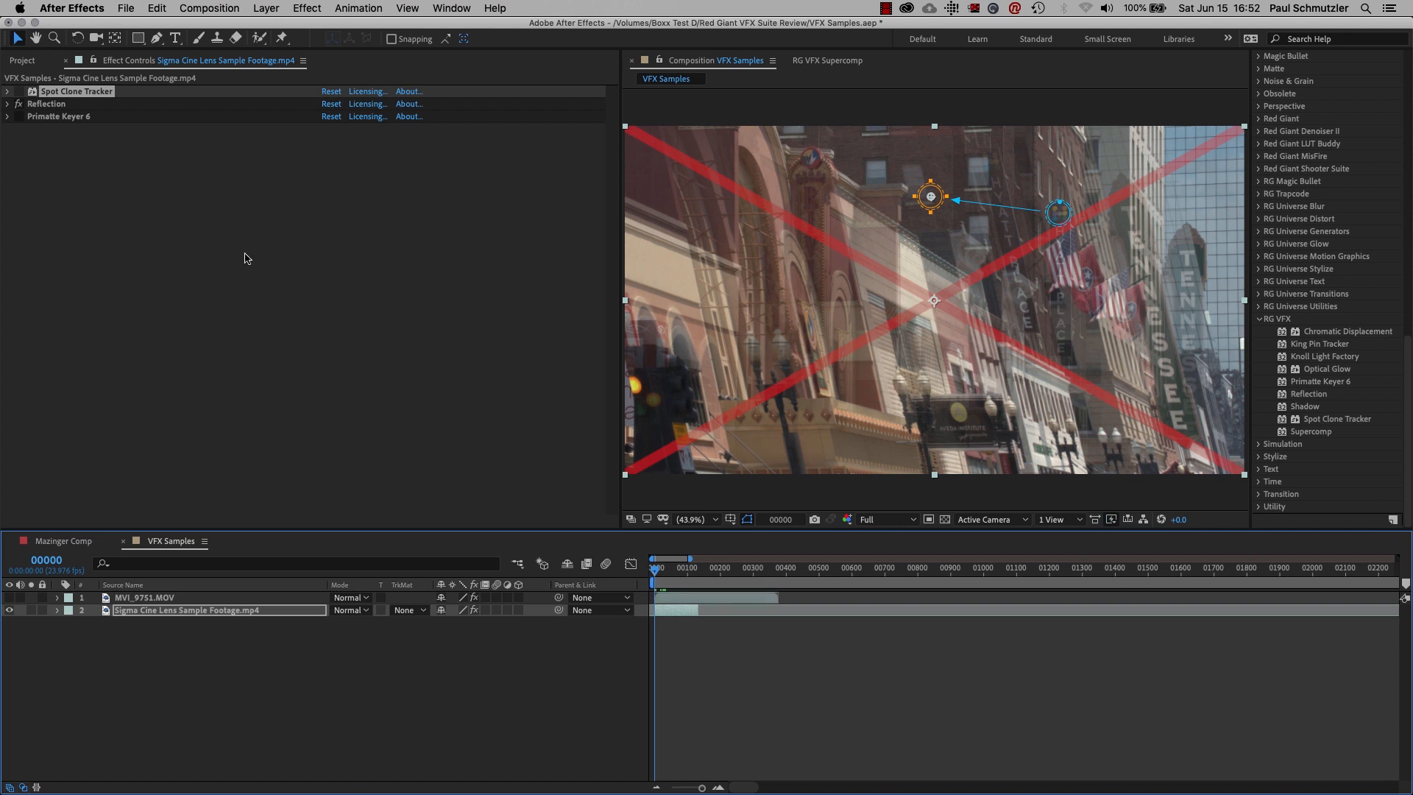
pyautogui.click(46, 104)
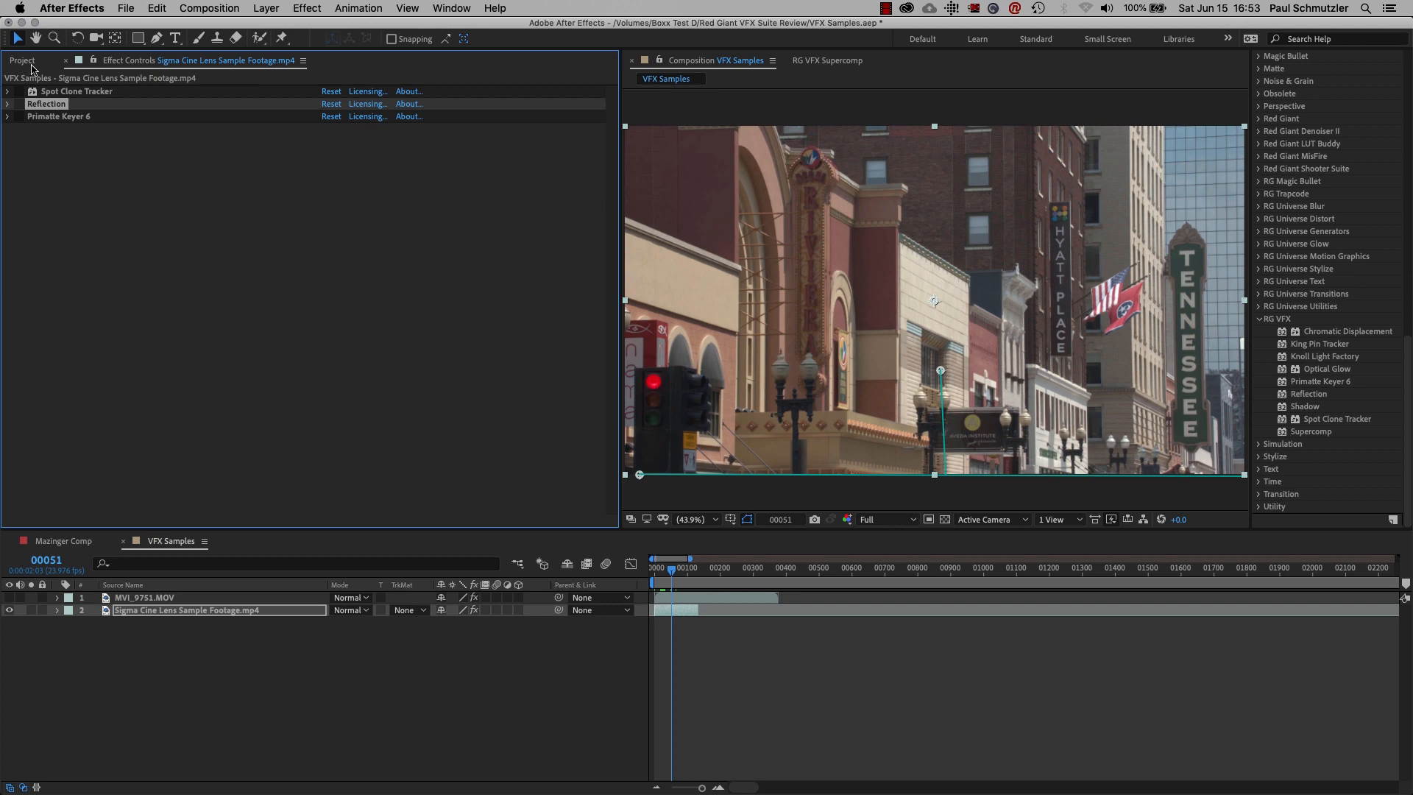
# Step: Open Mazinger Comp from the Project panel and show the RG VFX Supercomp panel
pyautogui.click(61, 541)
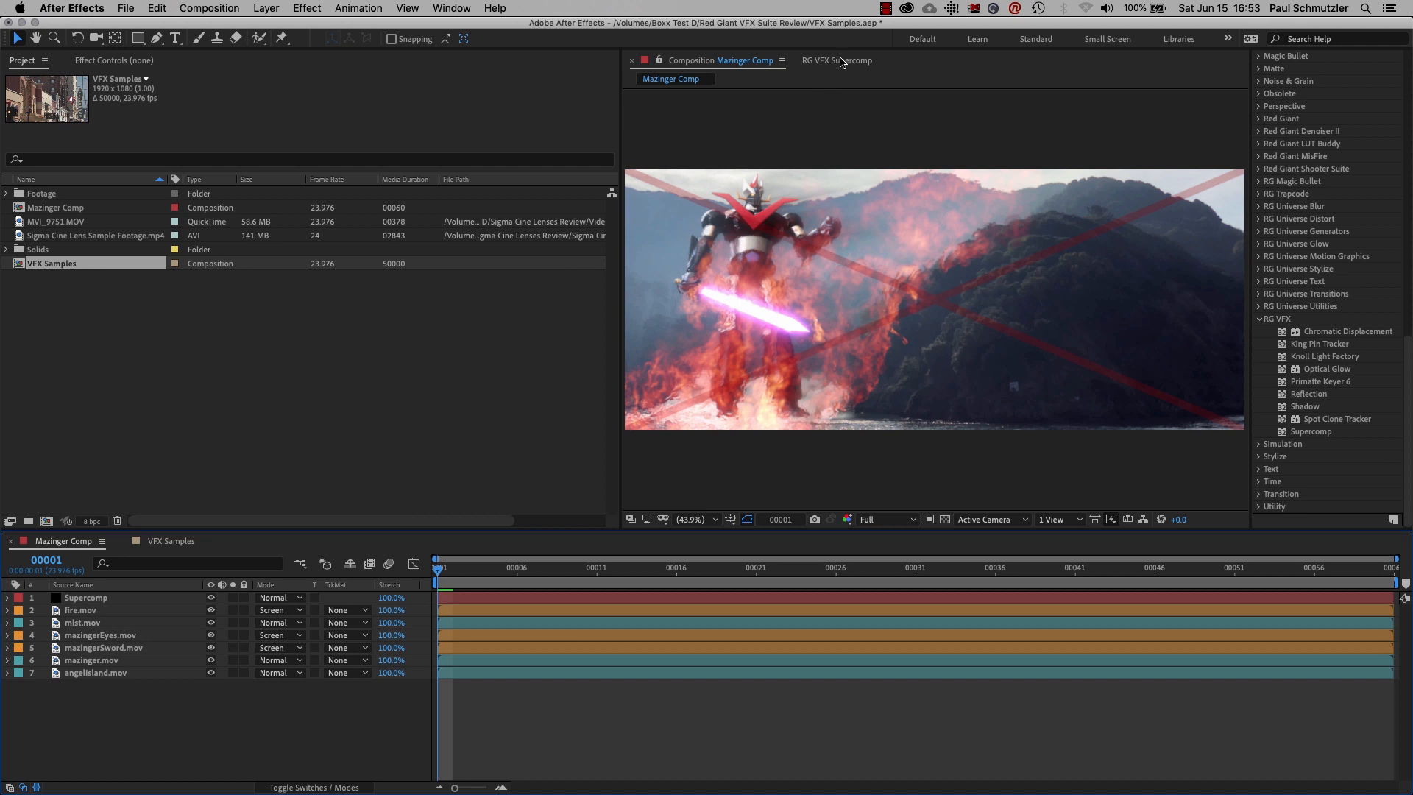
pyautogui.click(837, 60)
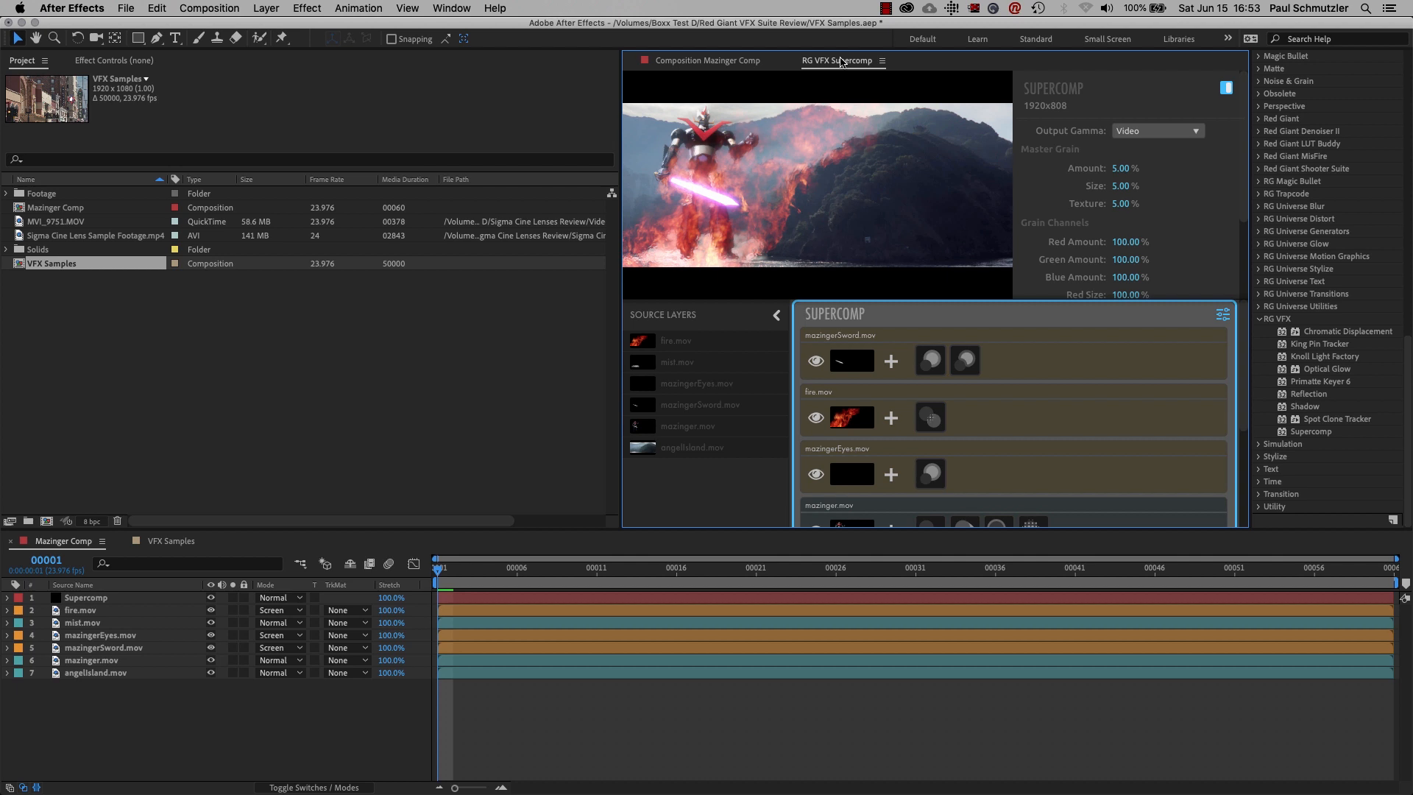
pyautogui.moveTo(1056, 415)
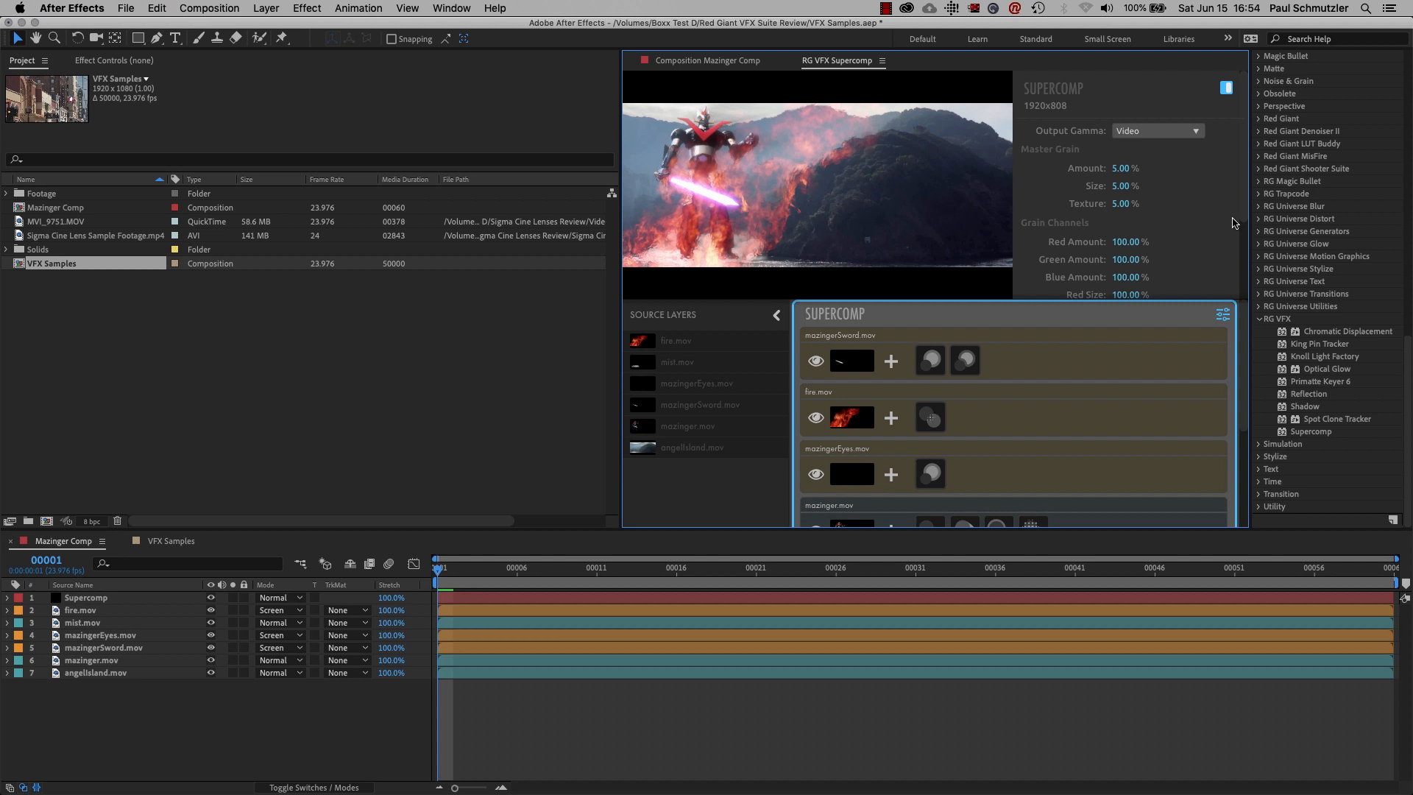
pyautogui.moveTo(989, 379)
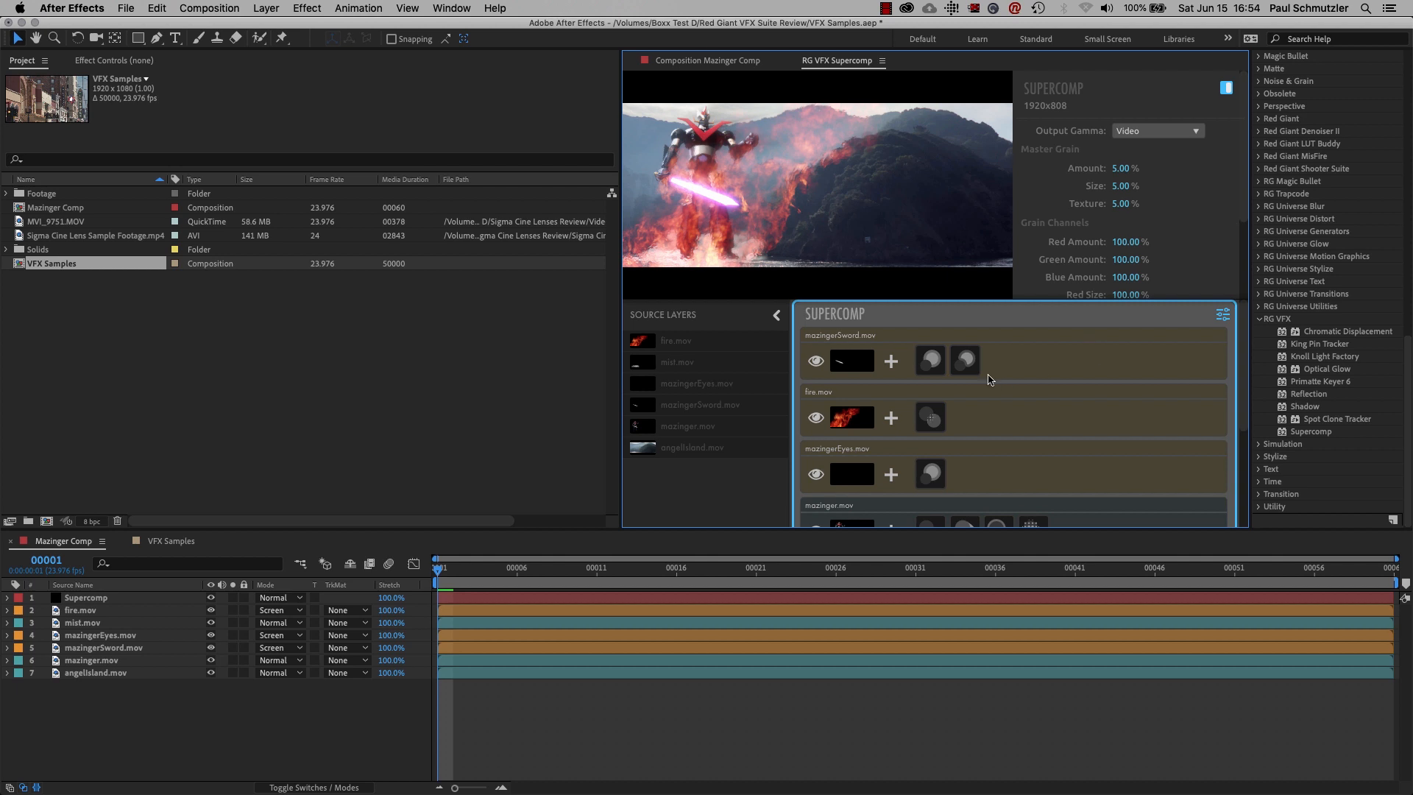
# Step: Select mazingerSword.mov in Supercomp and view its purple Layer Glow
pyautogui.click(991, 360)
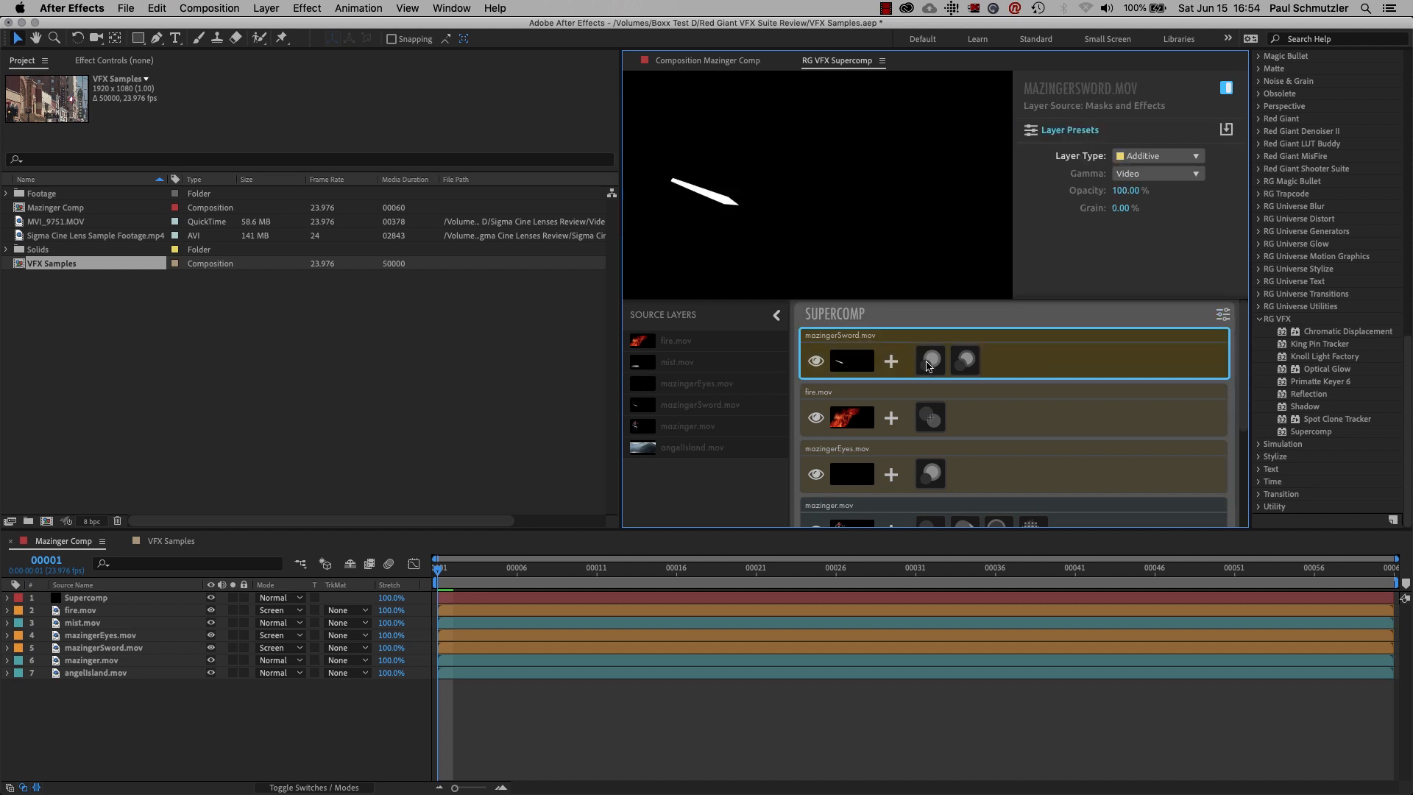
pyautogui.click(930, 359)
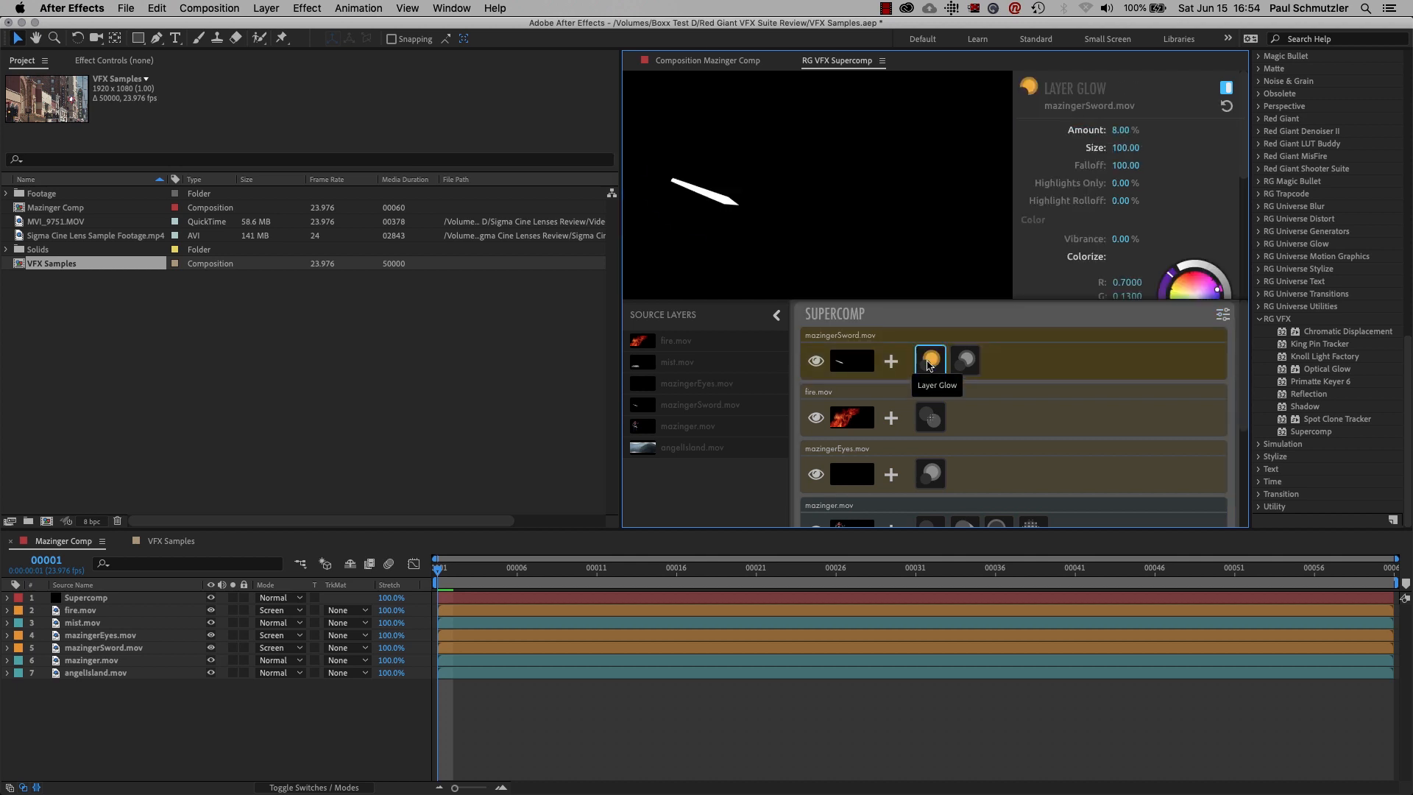
pyautogui.click(929, 361)
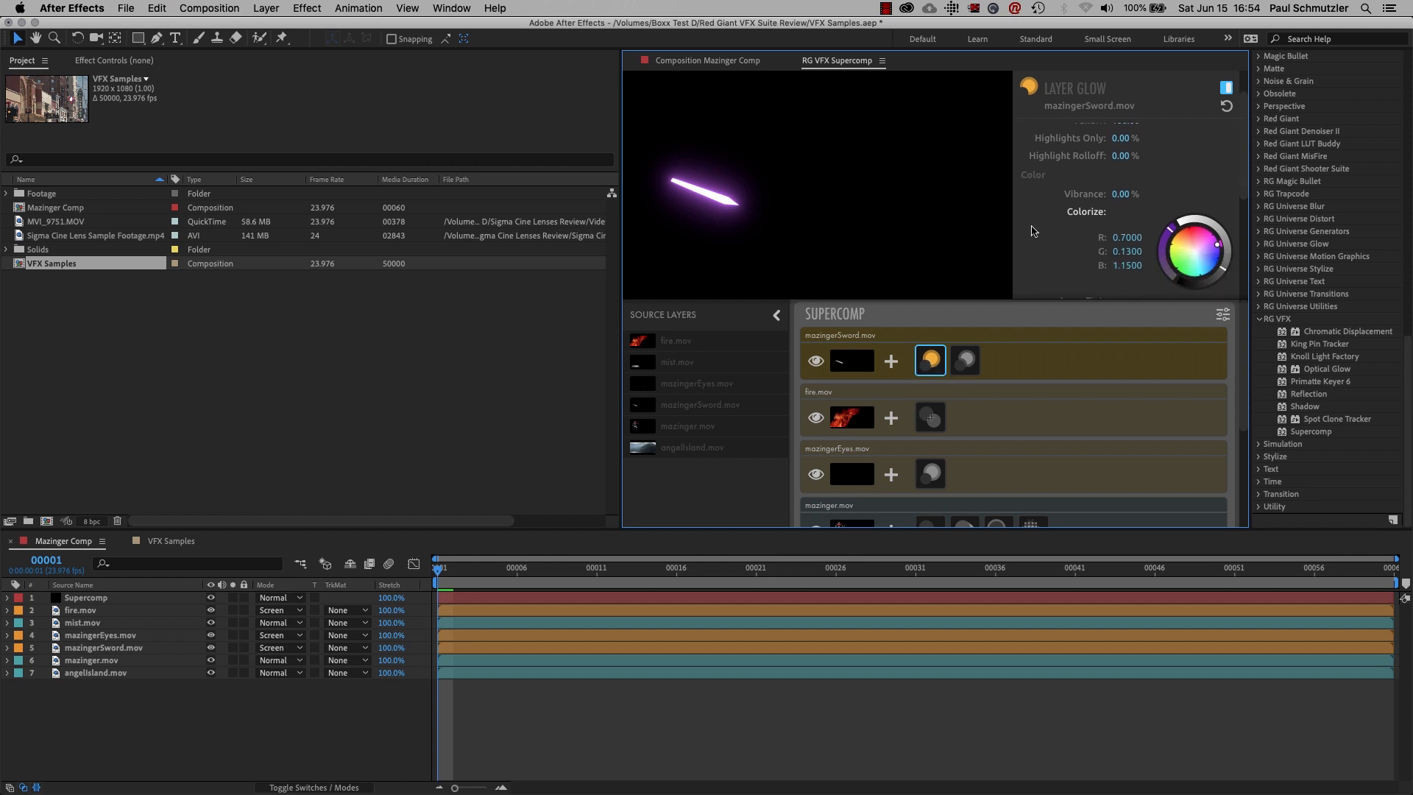
pyautogui.moveTo(1054, 206)
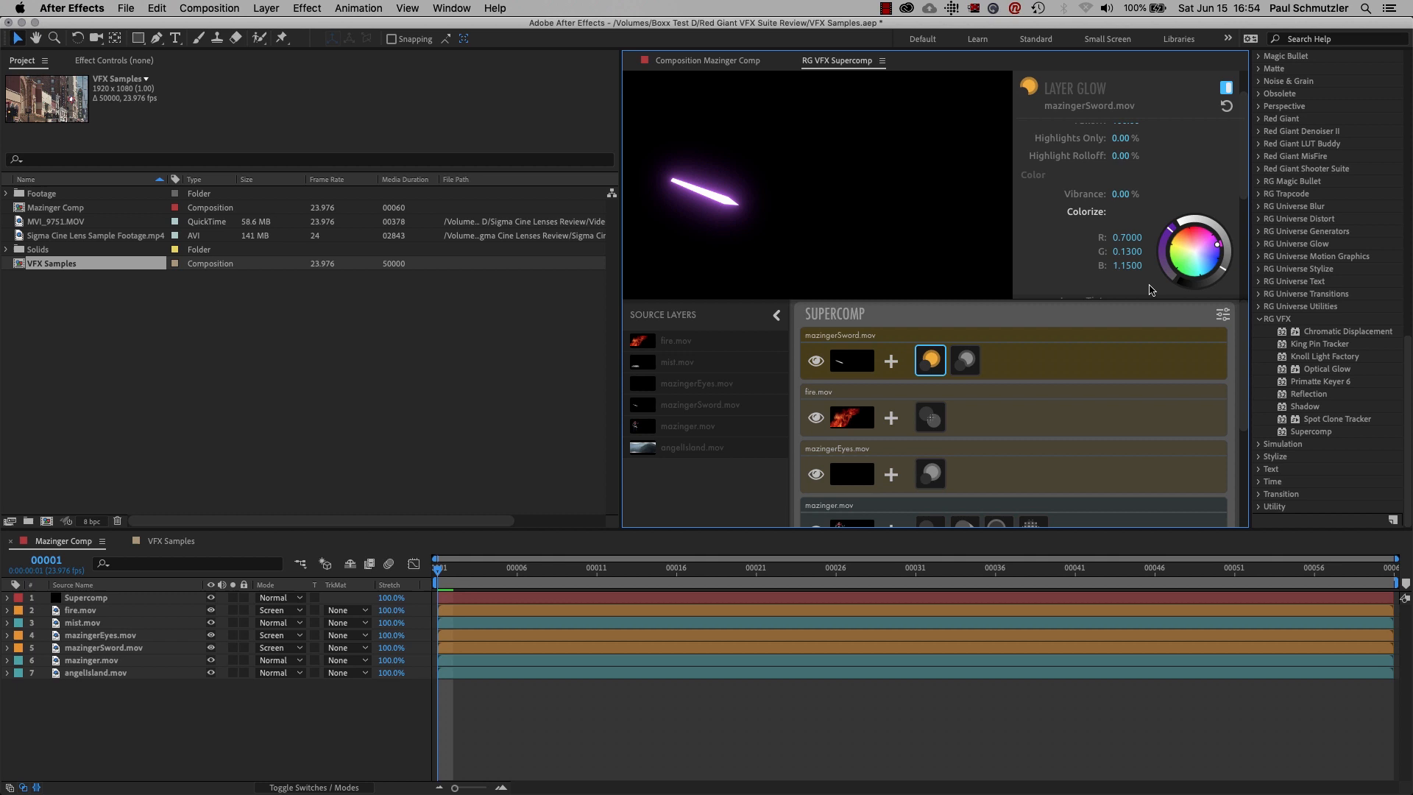
# Step: Inspect fire.mov, then show the mazingerEyes.mov Layer Glow settings
pyautogui.click(964, 361)
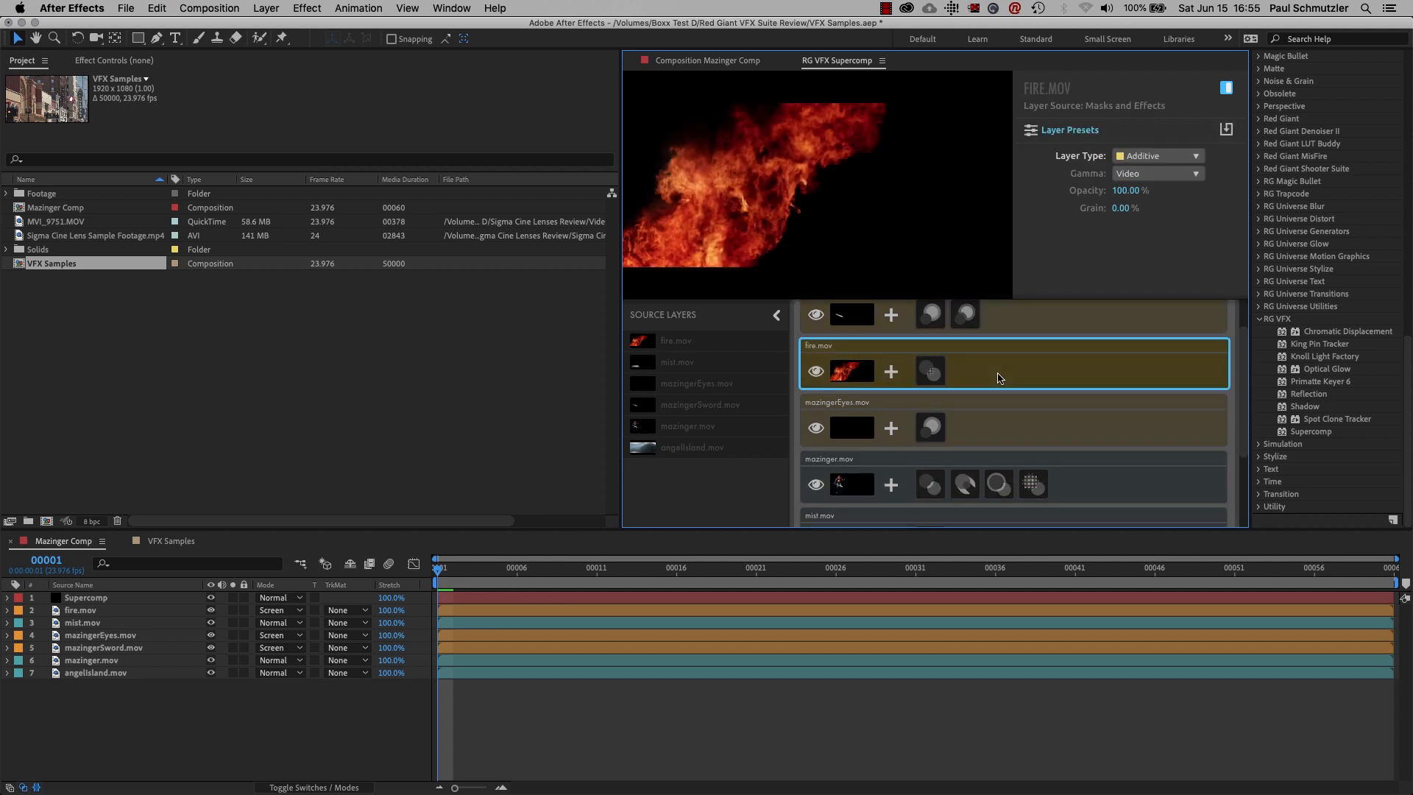
pyautogui.click(930, 370)
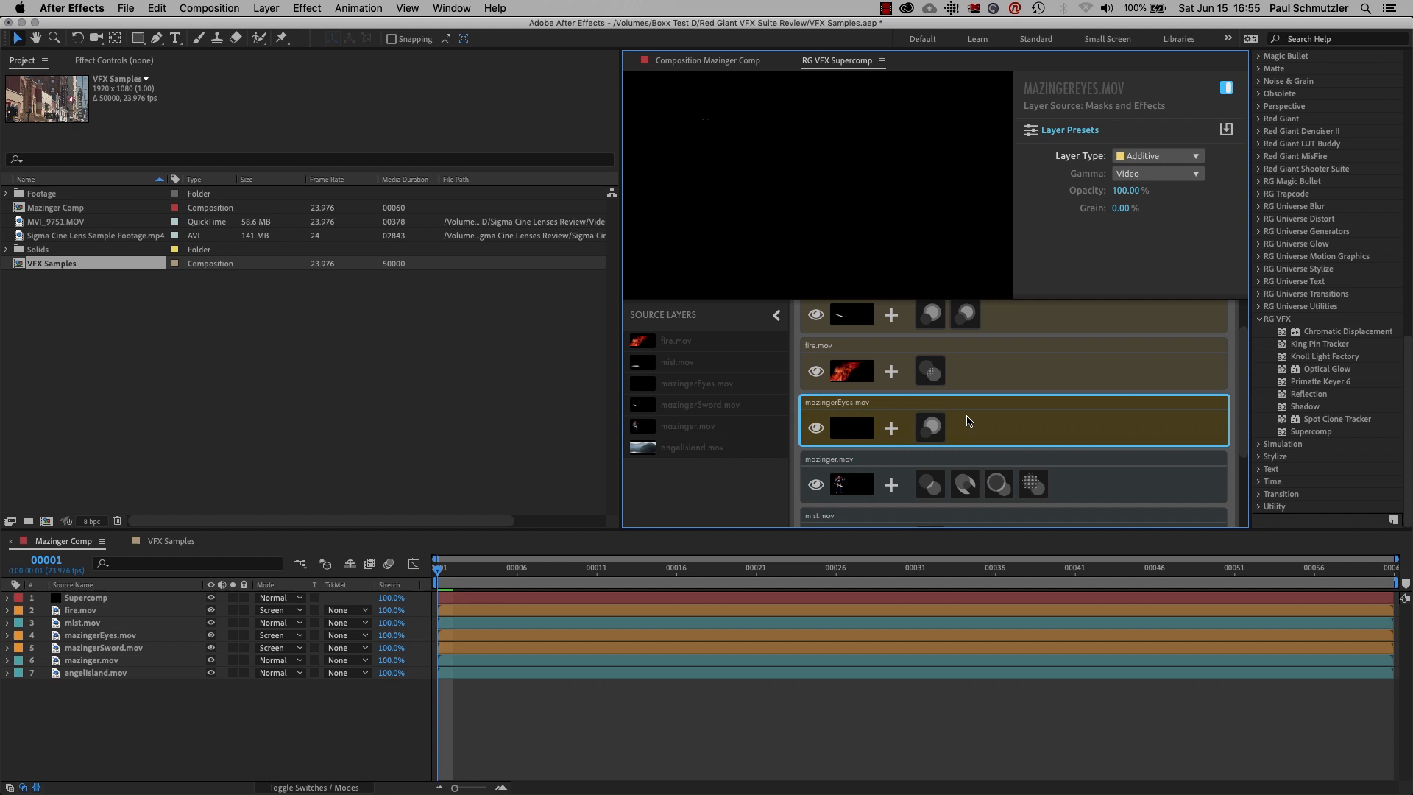
pyautogui.click(930, 427)
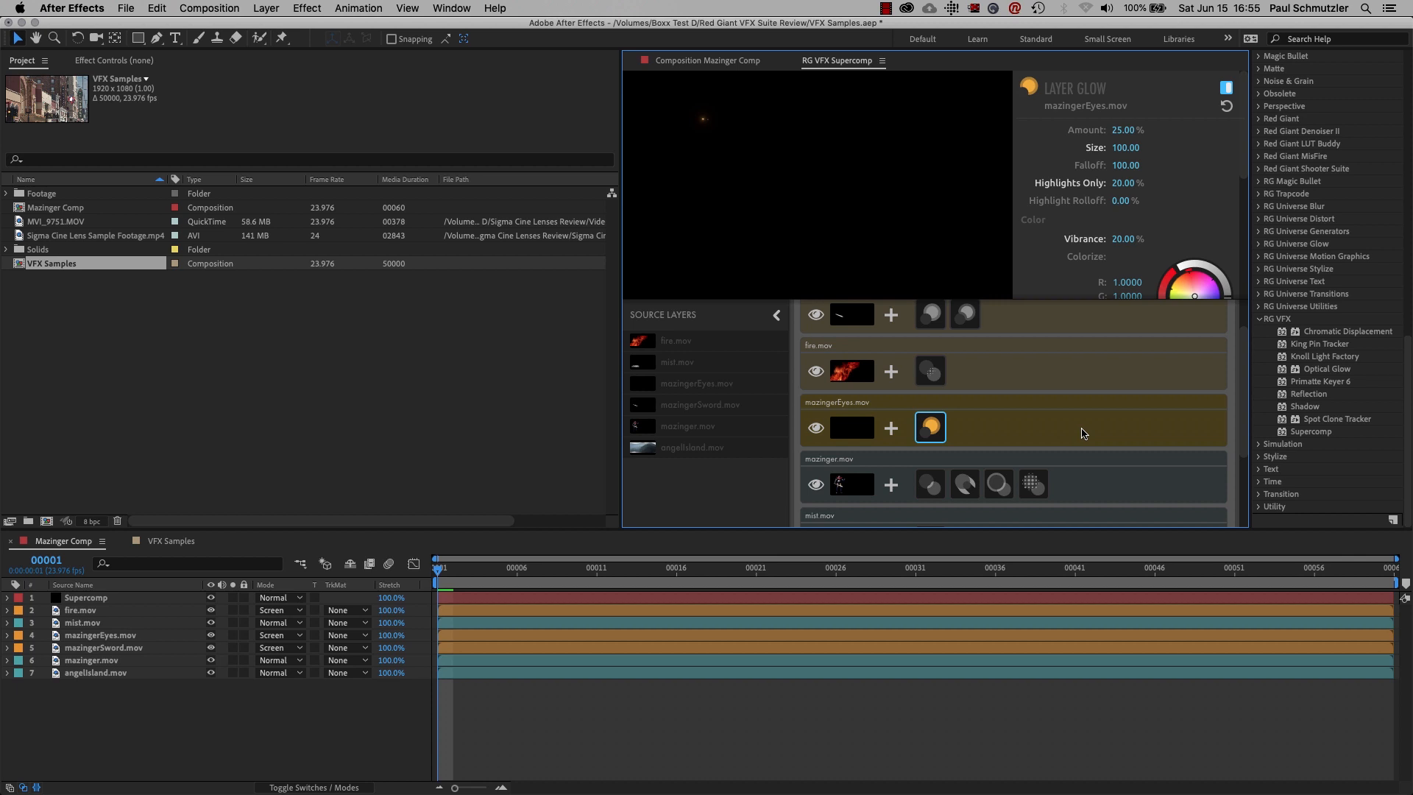
# Step: Review mazinger.mov's Light Wrap, Volume Fog and Diffusion, then select mist.mov
pyautogui.scroll(-3)
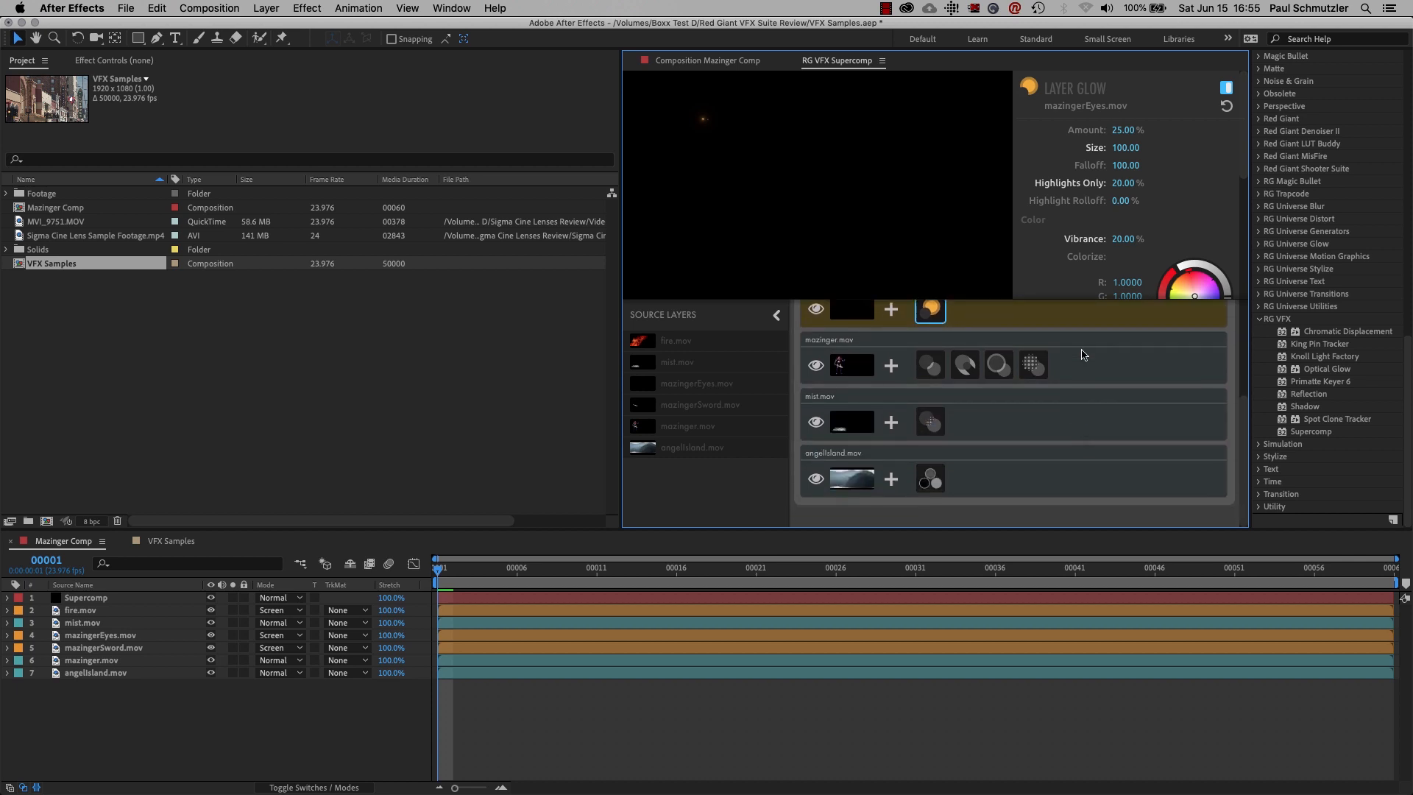
pyautogui.click(826, 340)
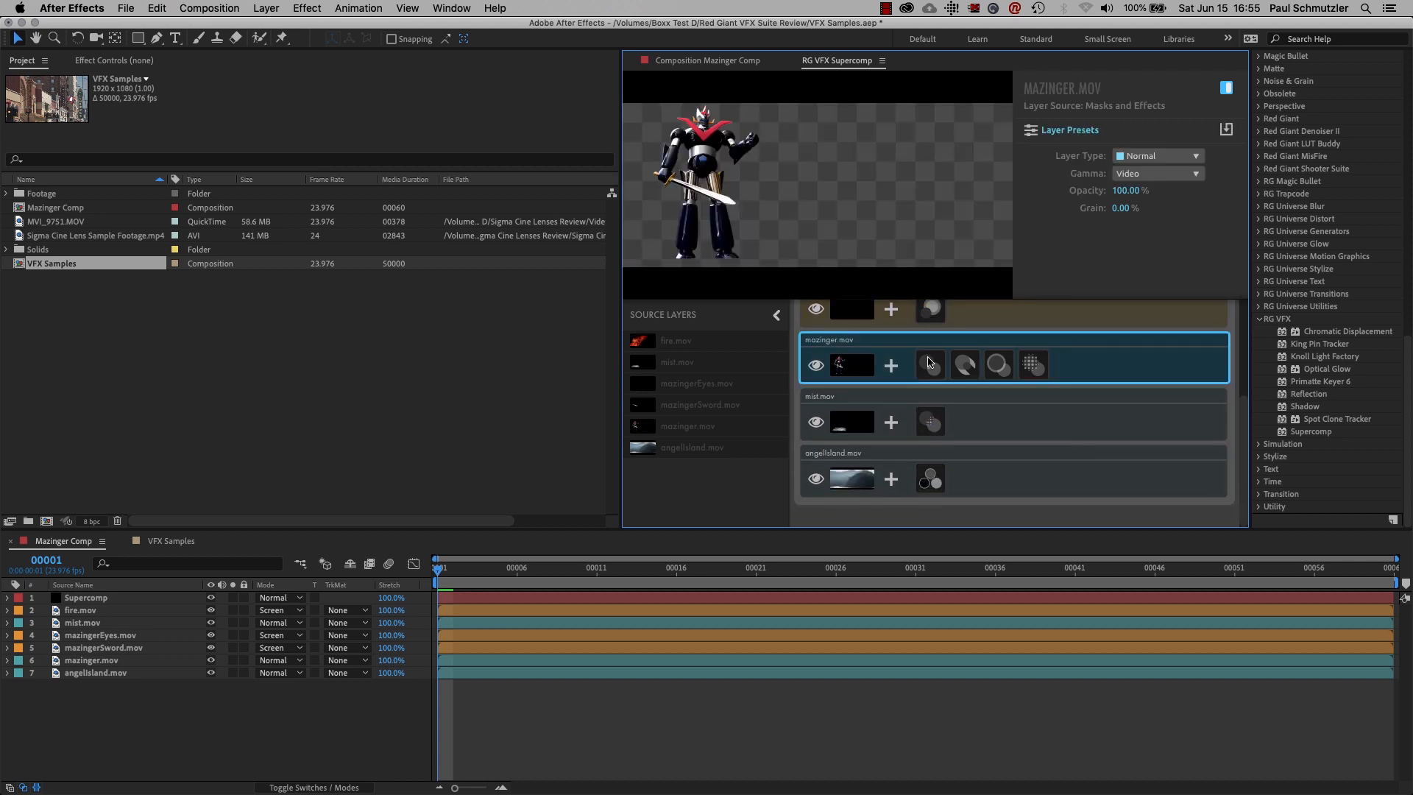
pyautogui.click(930, 364)
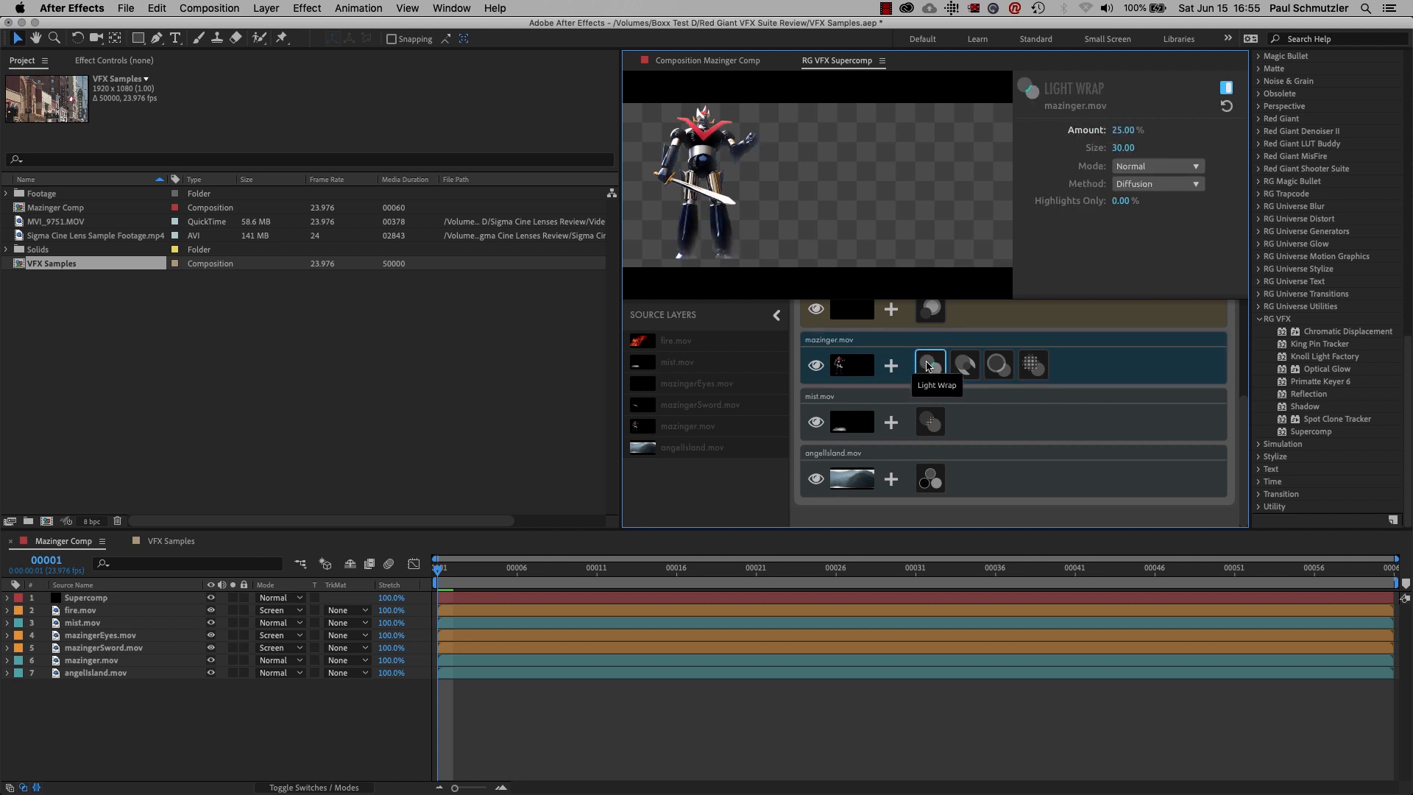
pyautogui.click(963, 365)
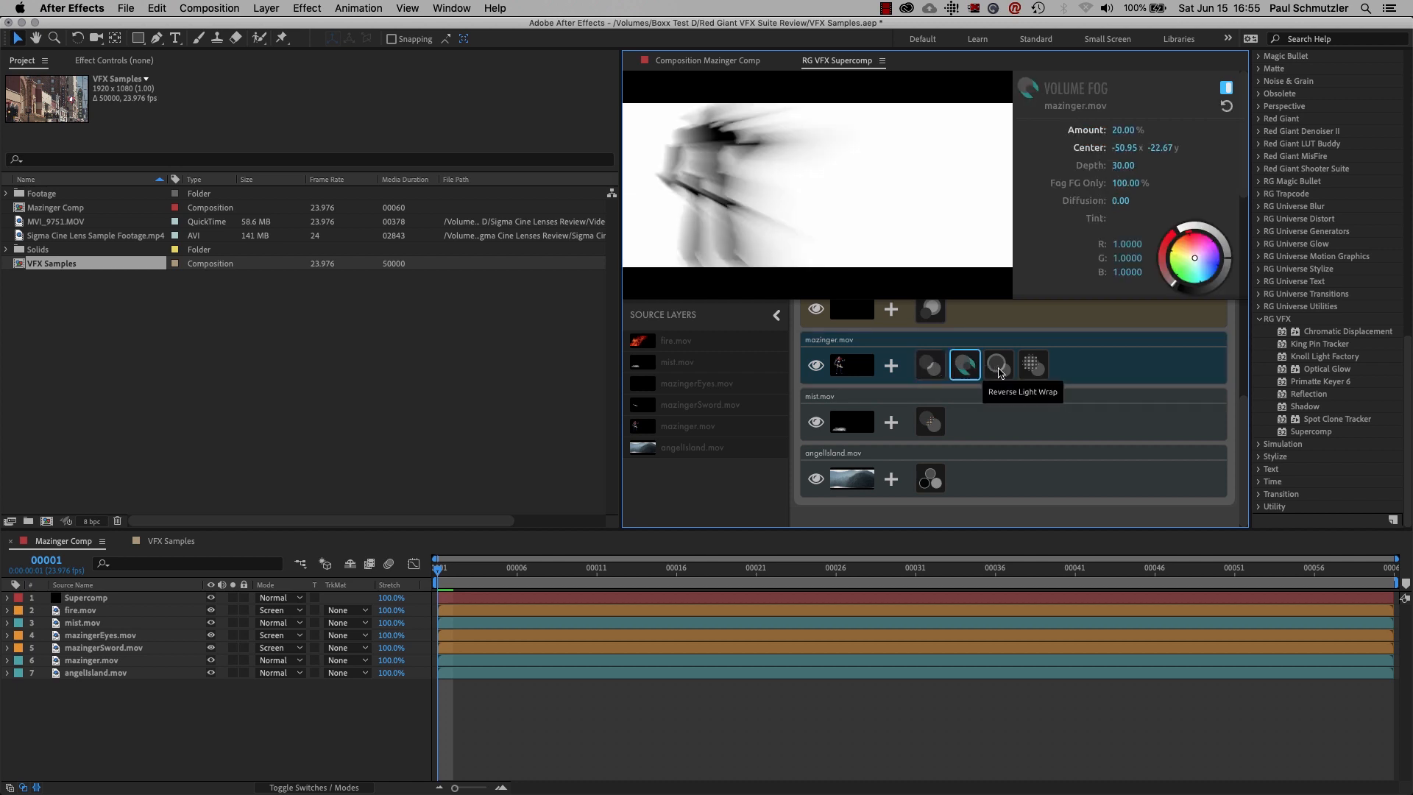
pyautogui.moveTo(962, 365)
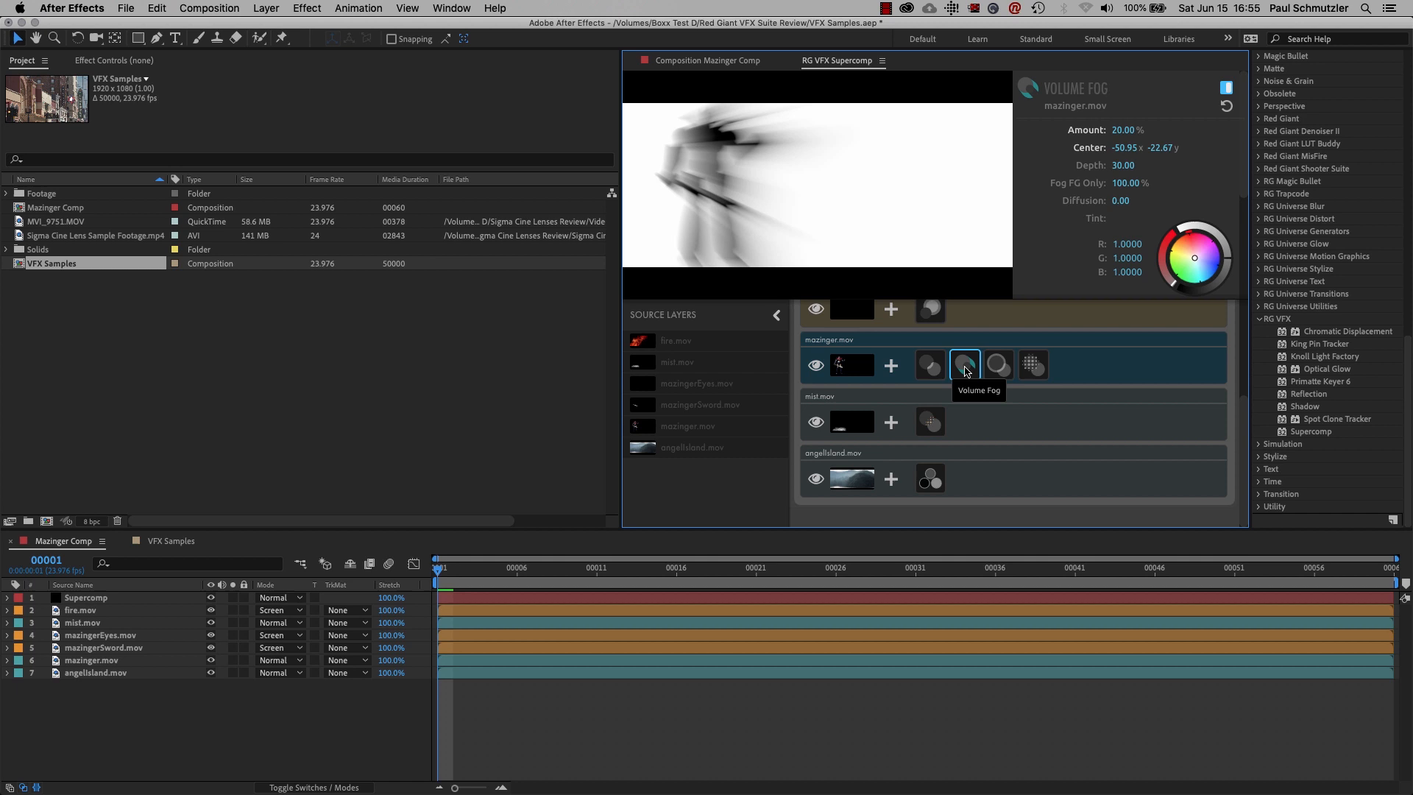
pyautogui.click(1032, 364)
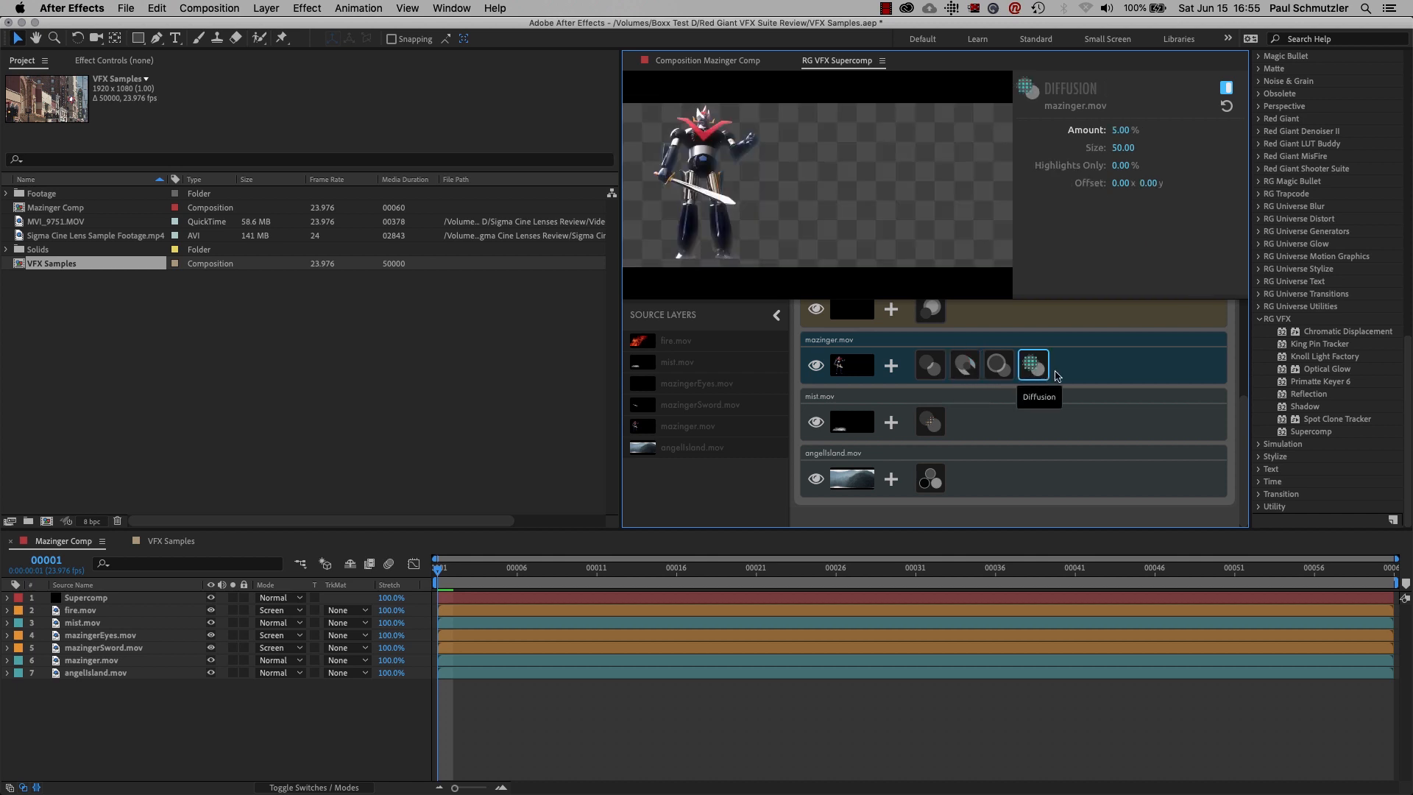
pyautogui.moveTo(930, 364)
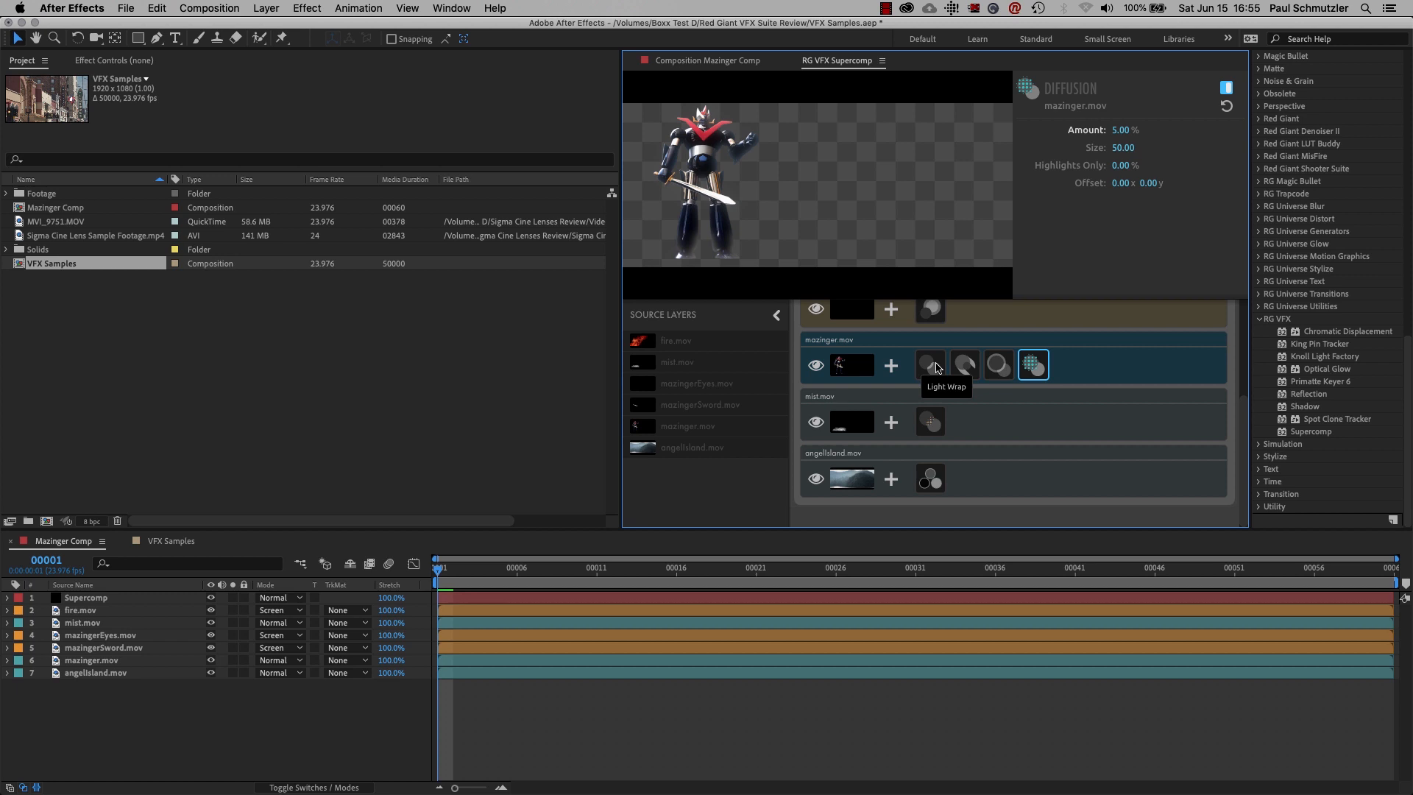
pyautogui.moveTo(931, 365)
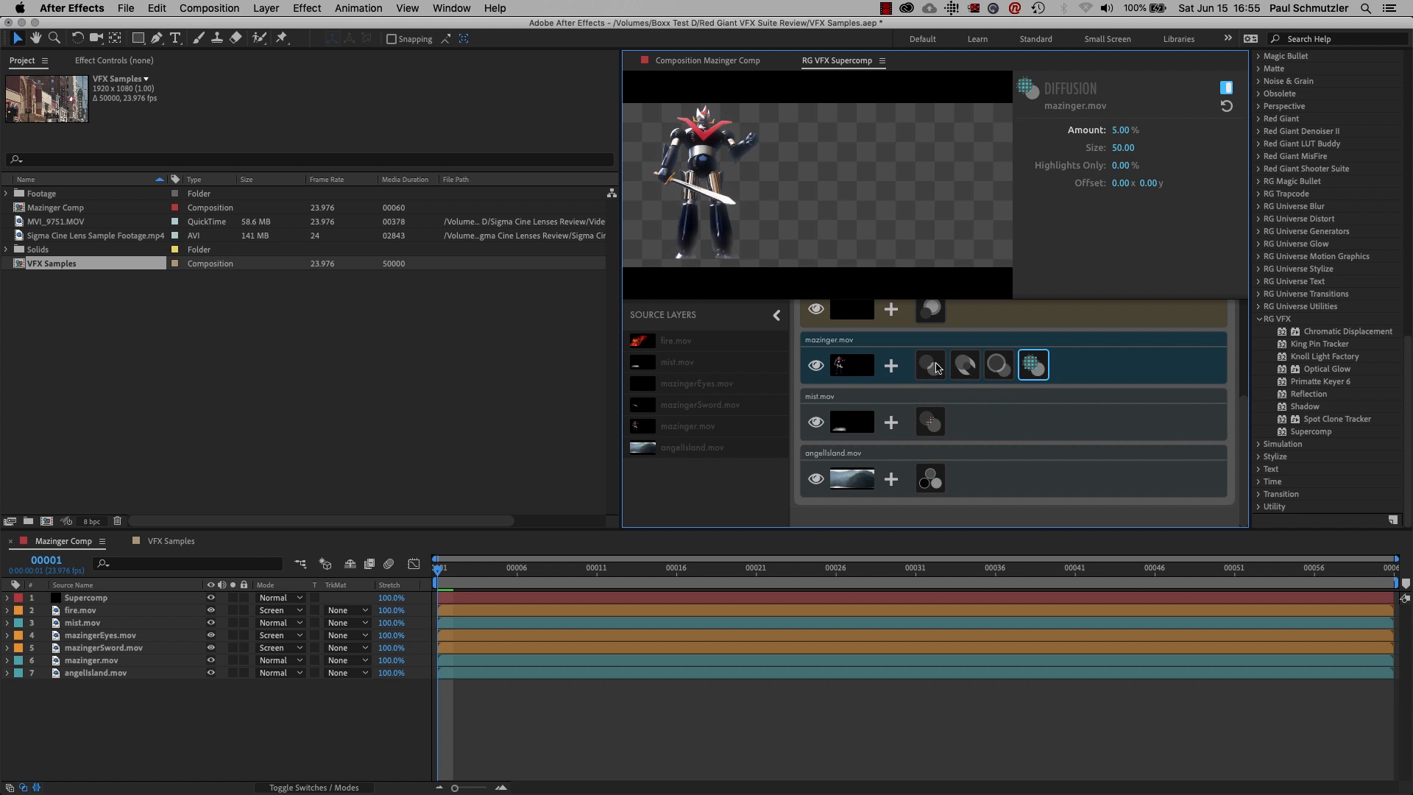
pyautogui.click(963, 365)
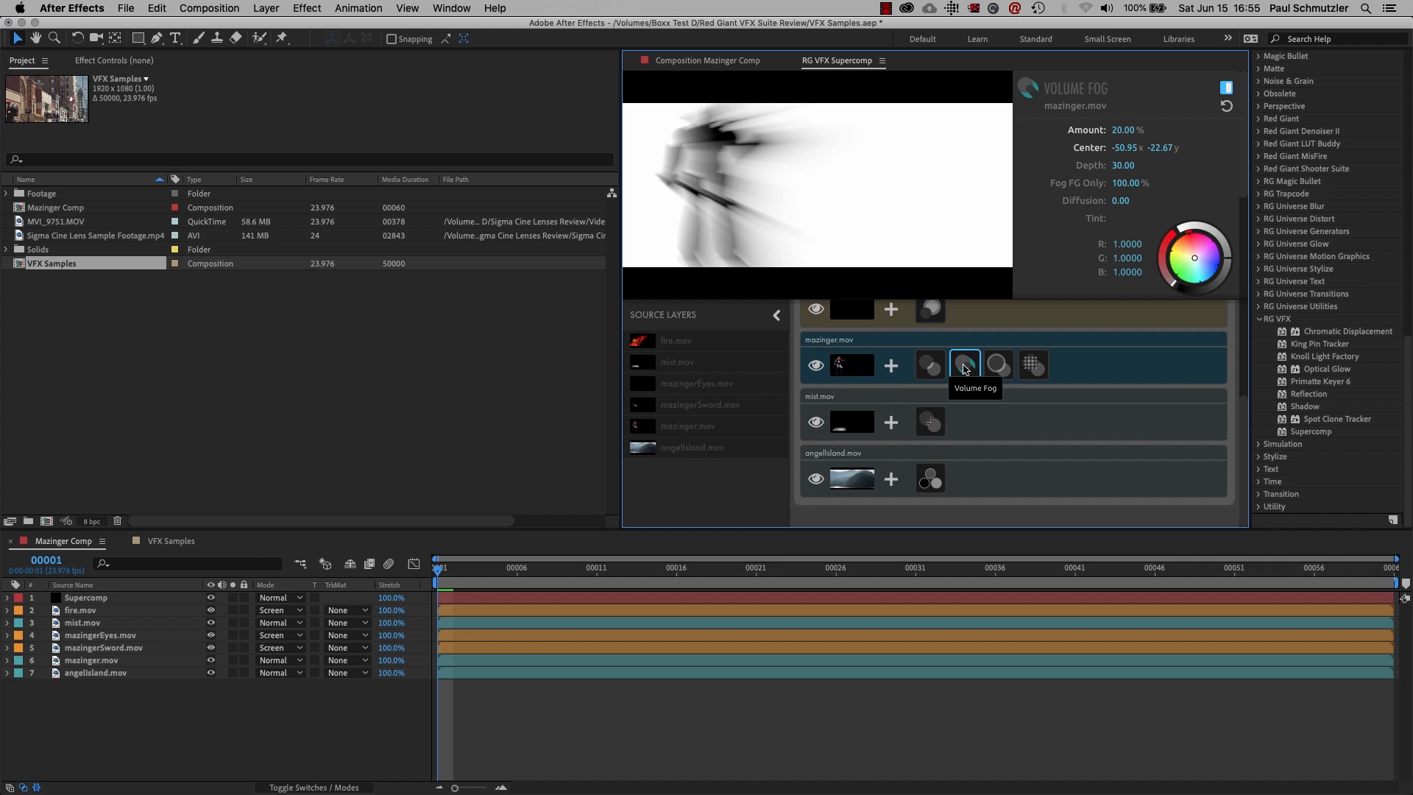
pyautogui.moveTo(964, 368)
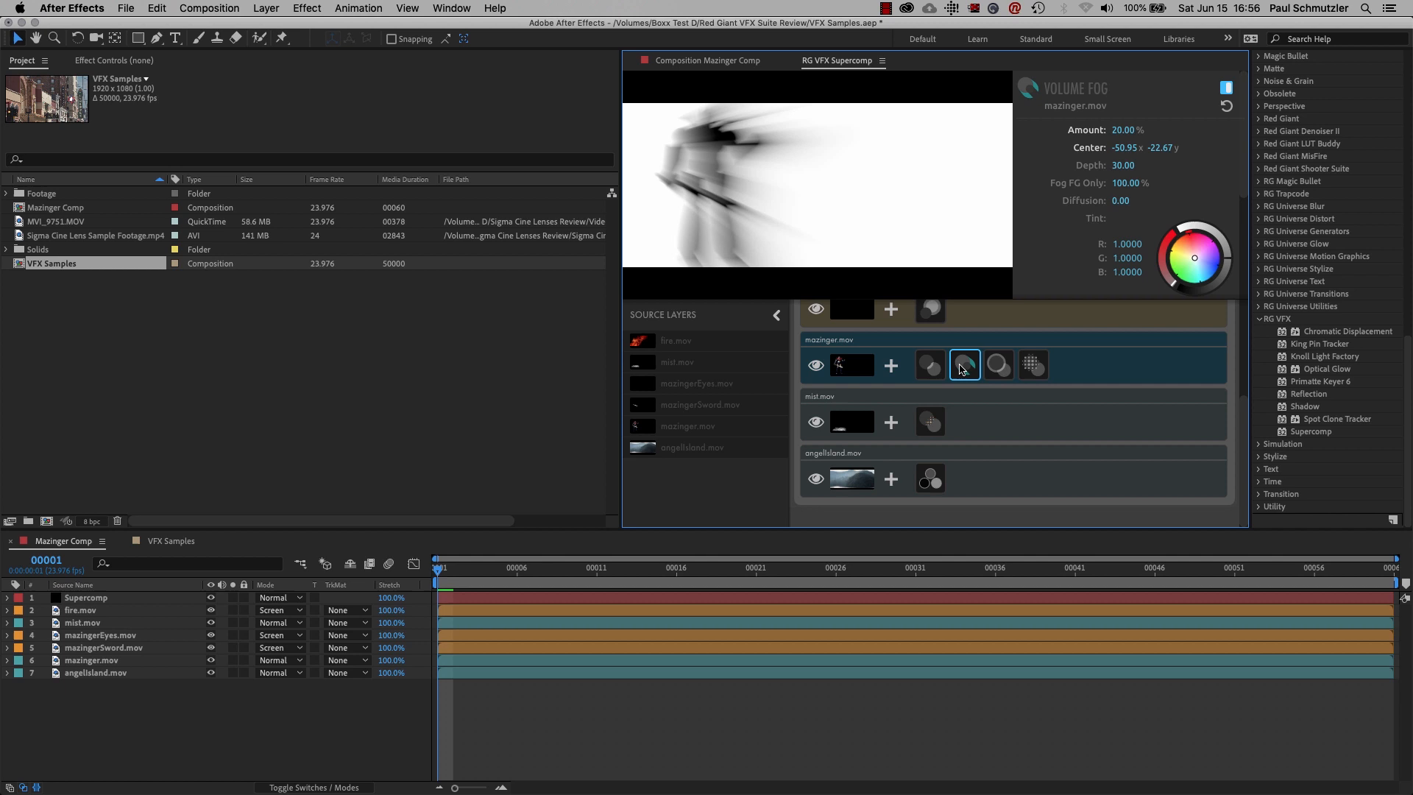
pyautogui.click(928, 421)
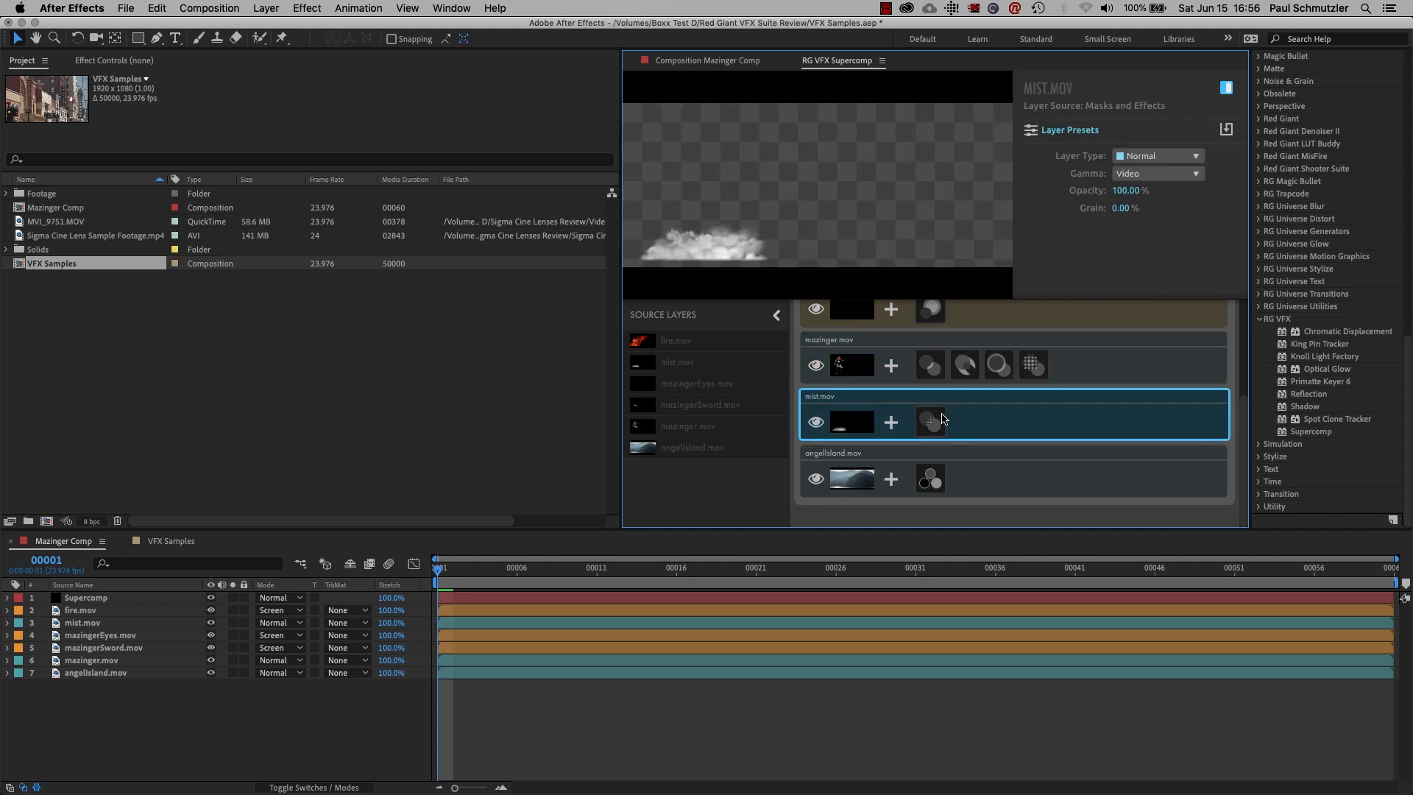
pyautogui.moveTo(936, 473)
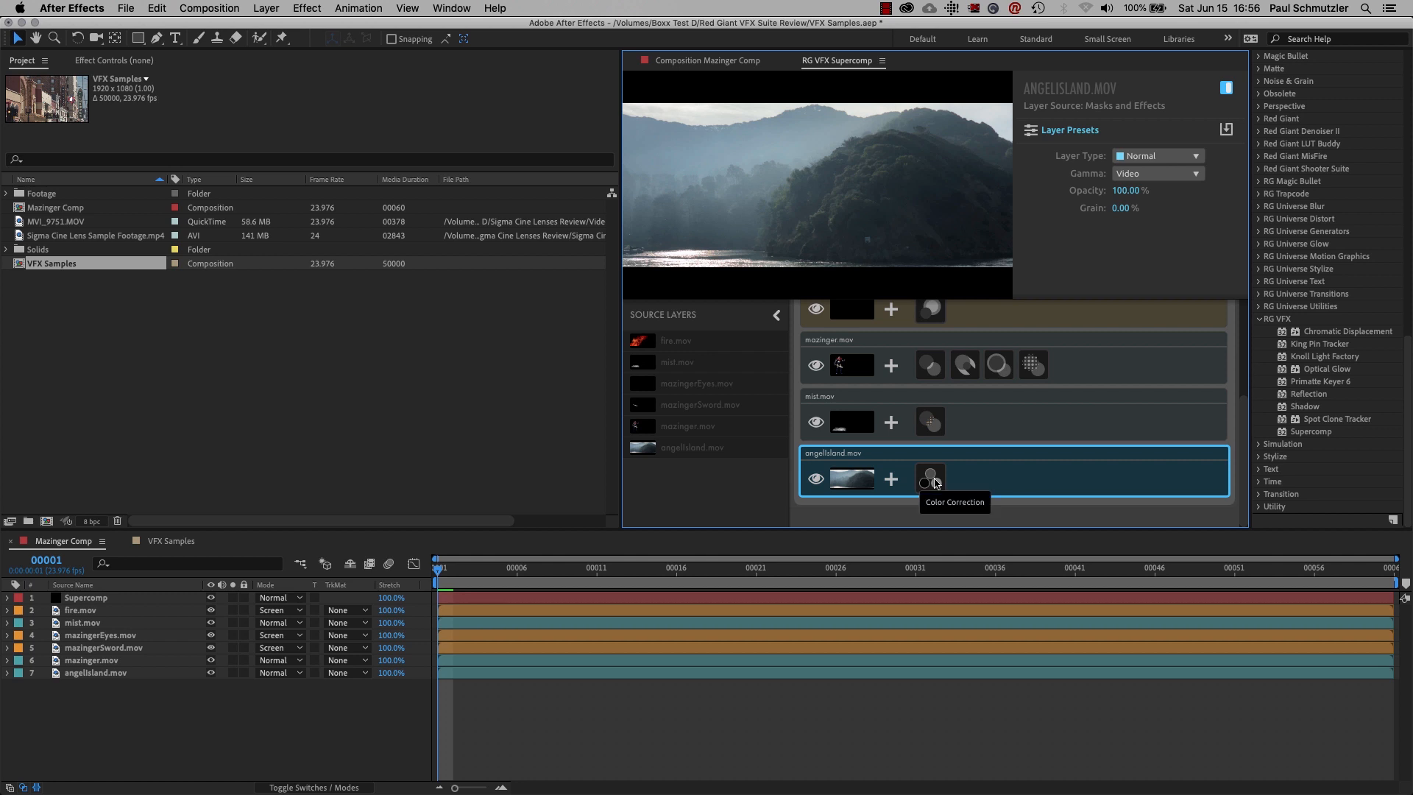
# Step: Check angelisland.mov's Color Correction, then view the finished Mazinger Comp
pyautogui.click(930, 478)
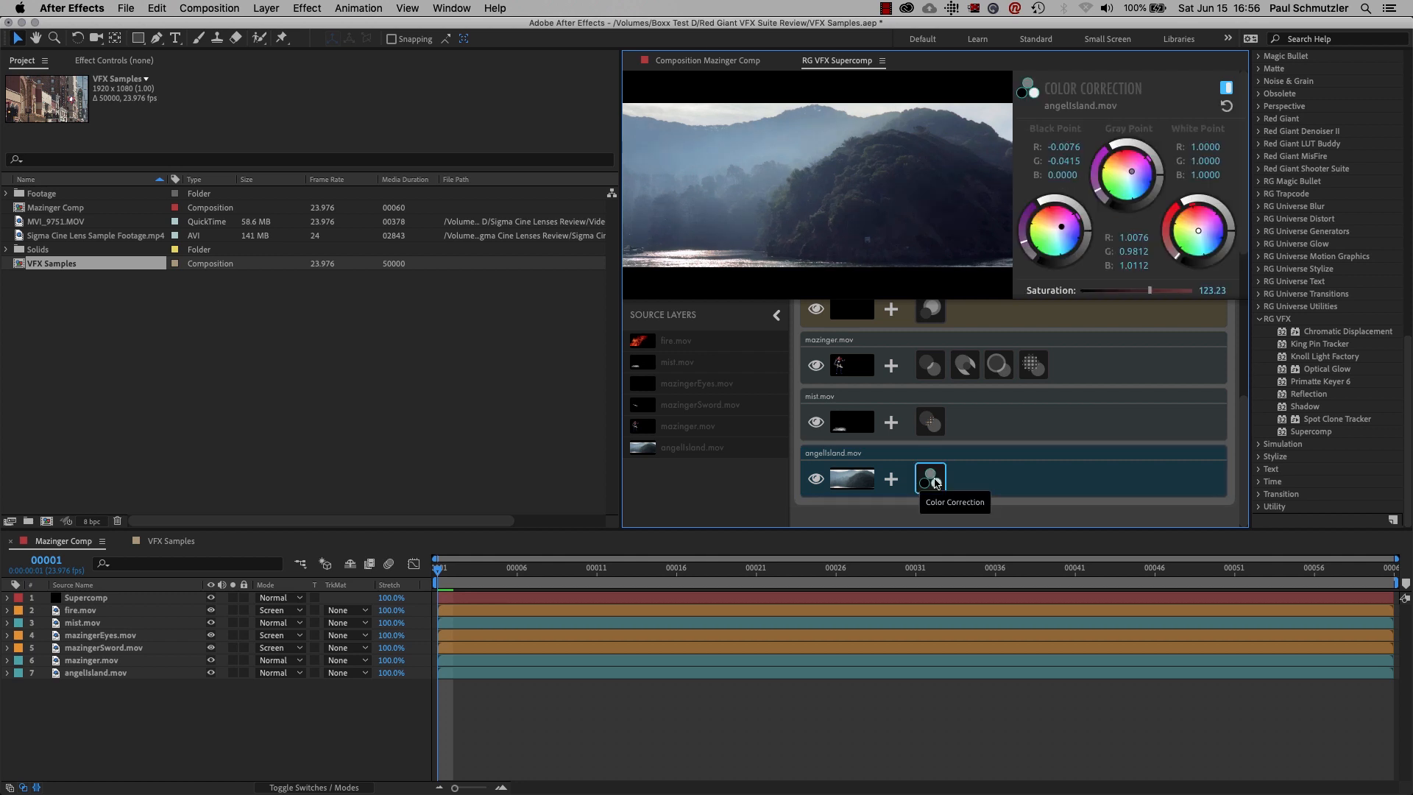
pyautogui.moveTo(1149, 190)
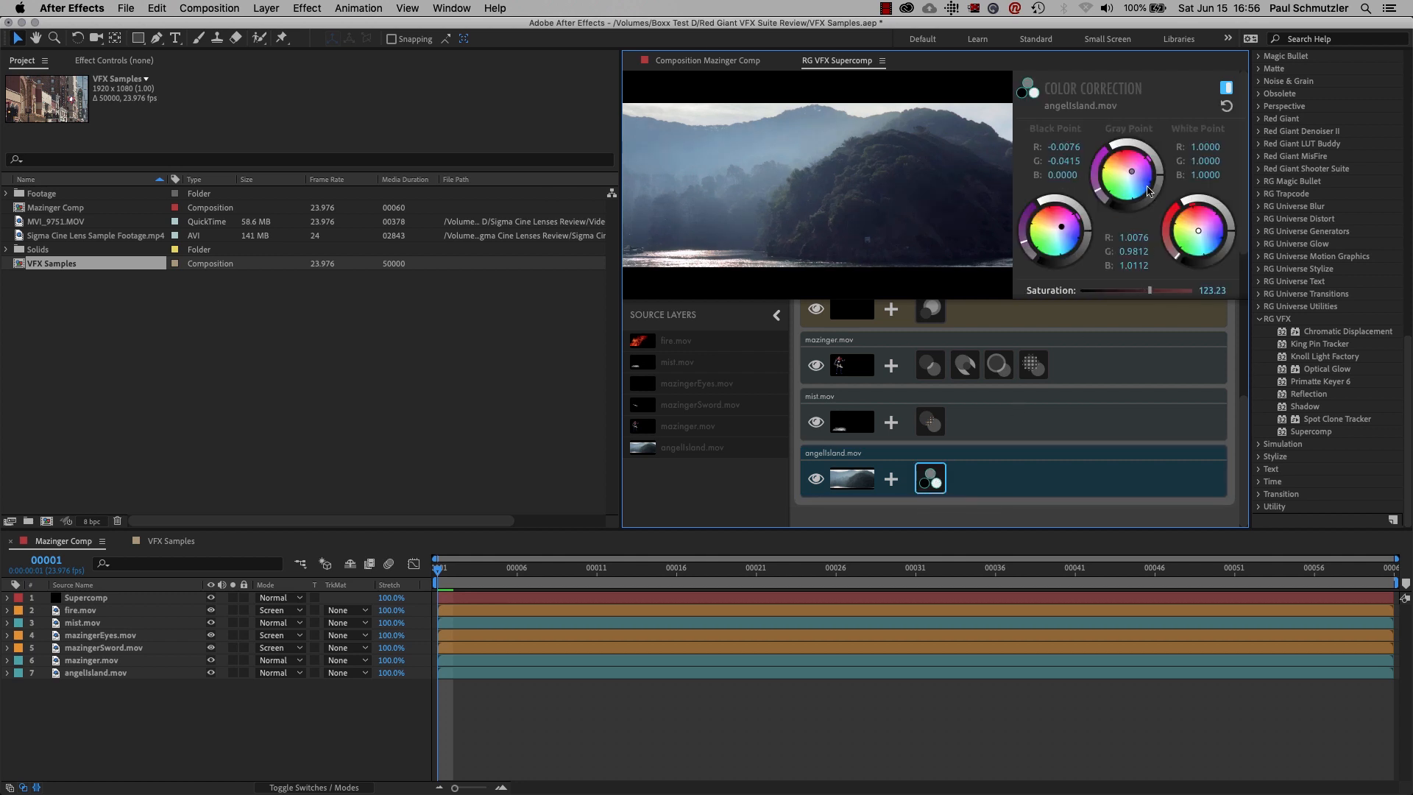
pyautogui.moveTo(1068, 462)
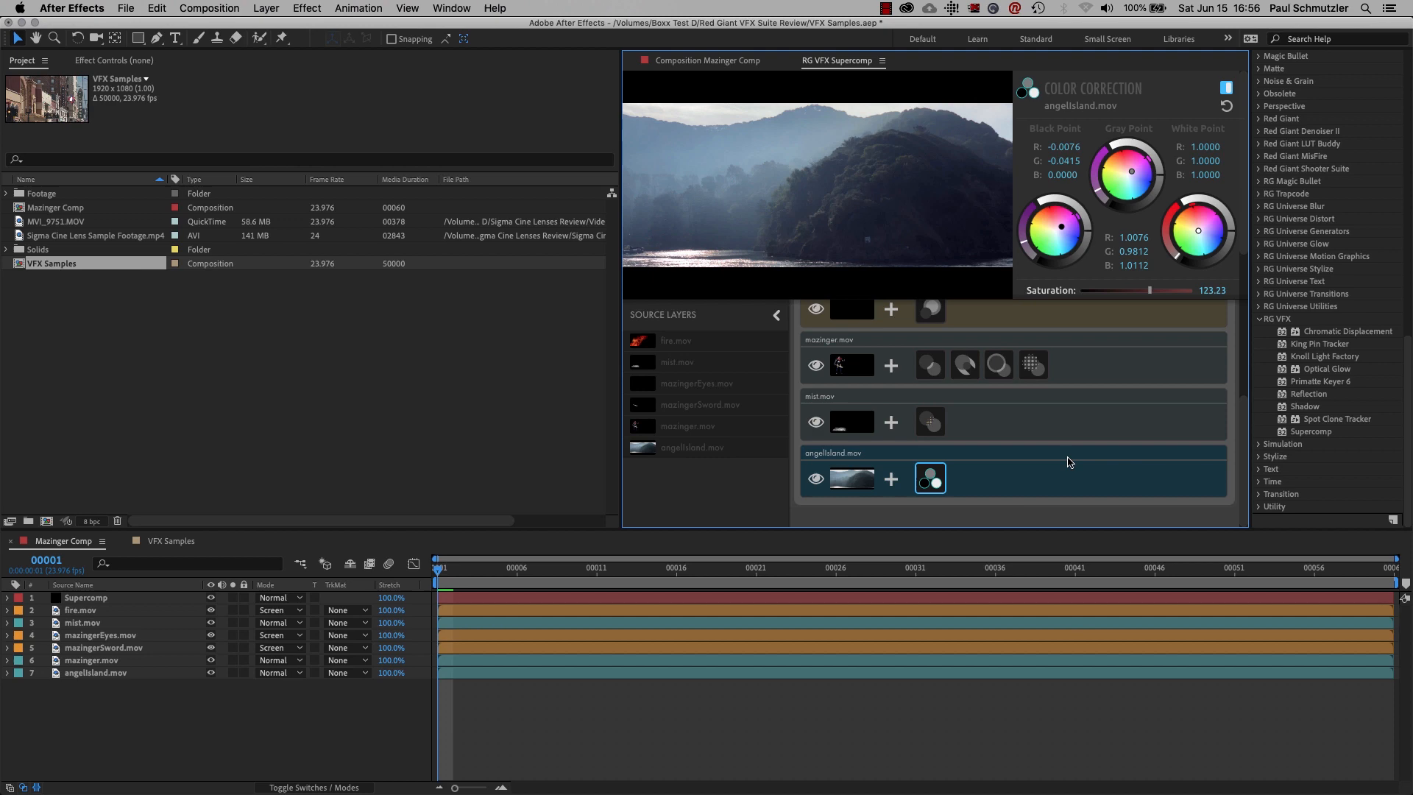
pyautogui.click(714, 60)
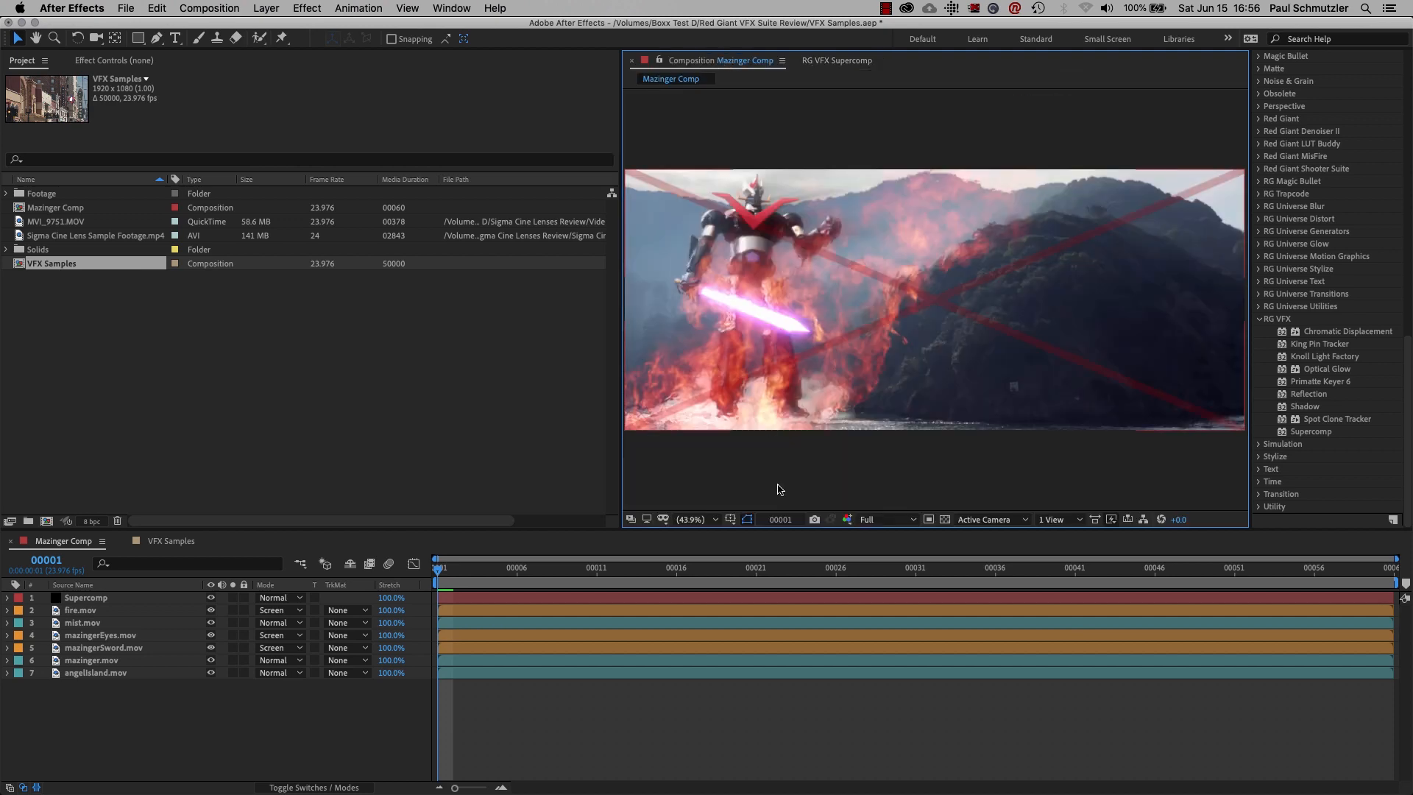
pyautogui.moveTo(741, 287)
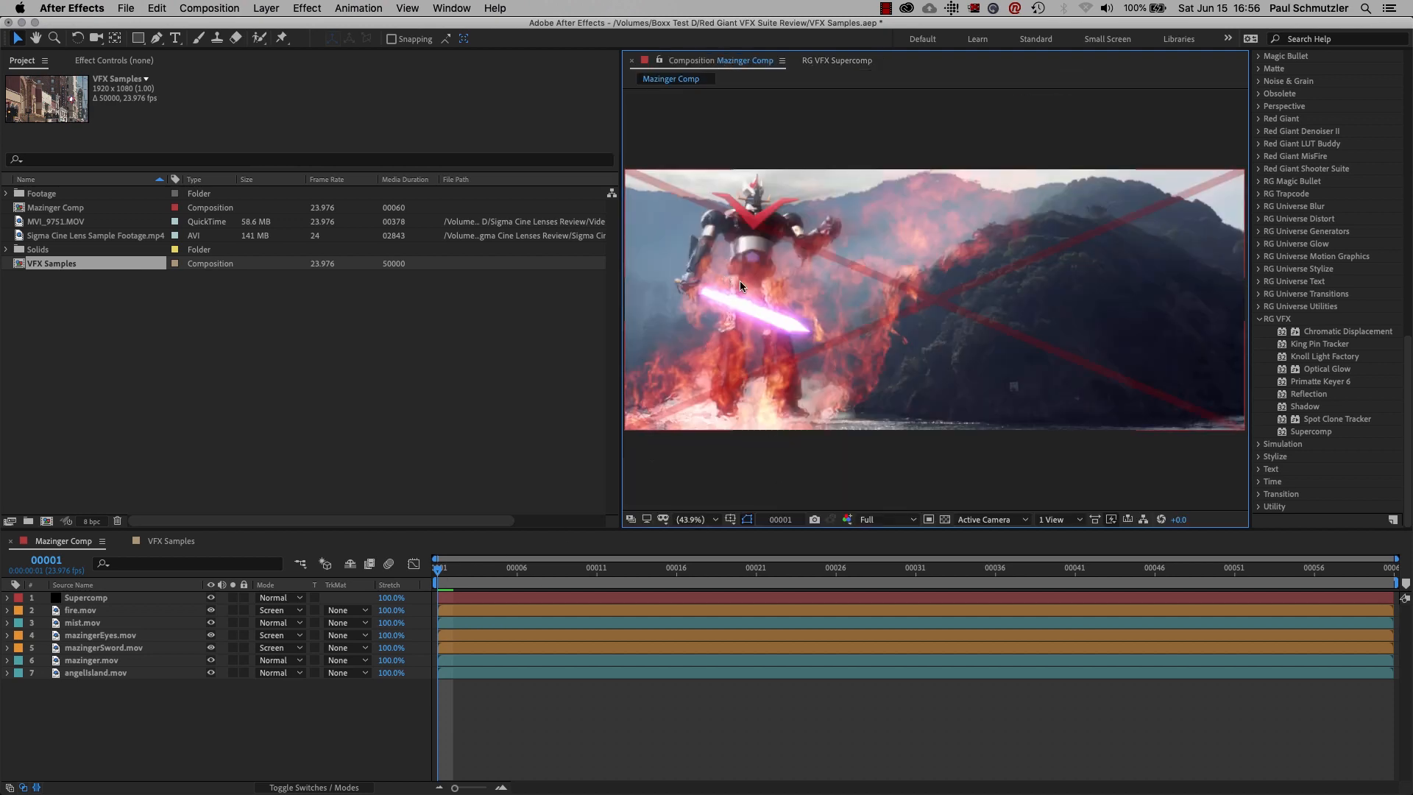